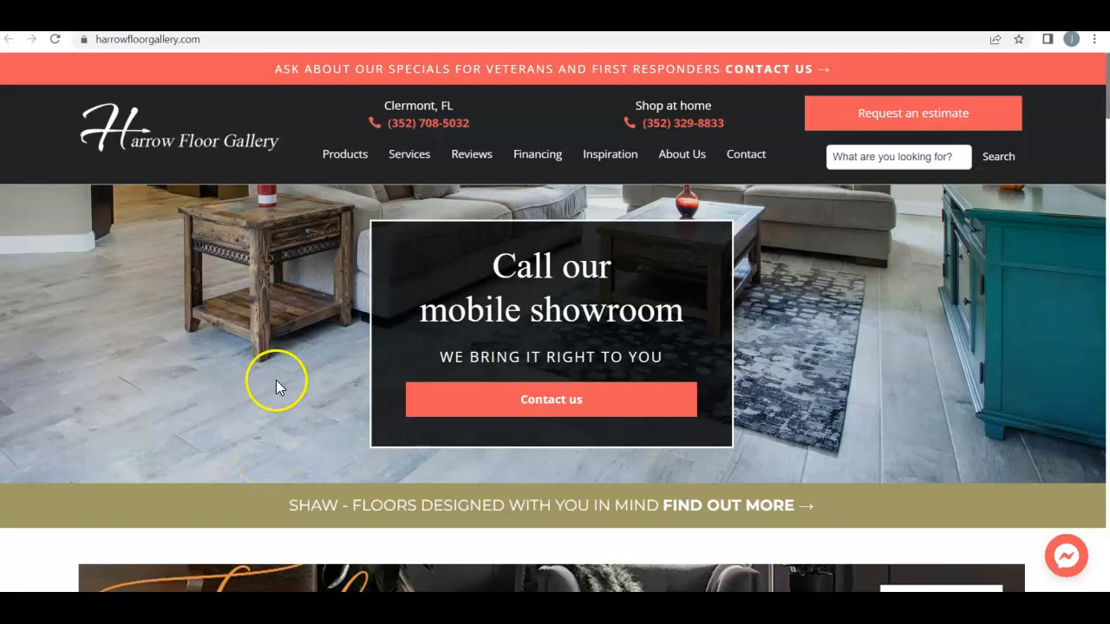
pyautogui.moveTo(298, 308)
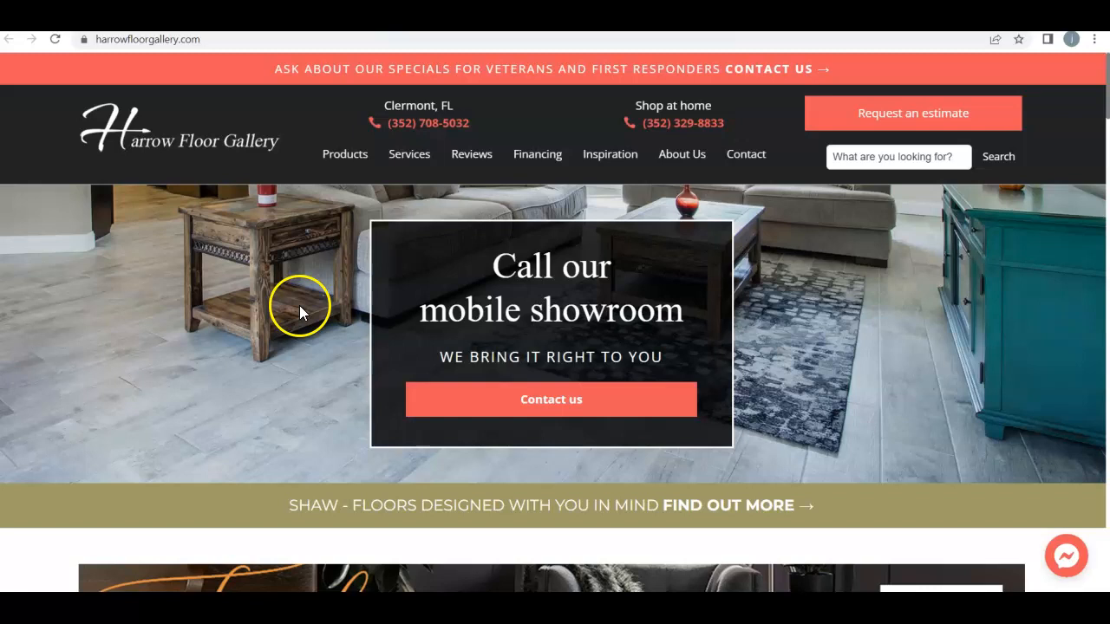
pyautogui.moveTo(312, 298)
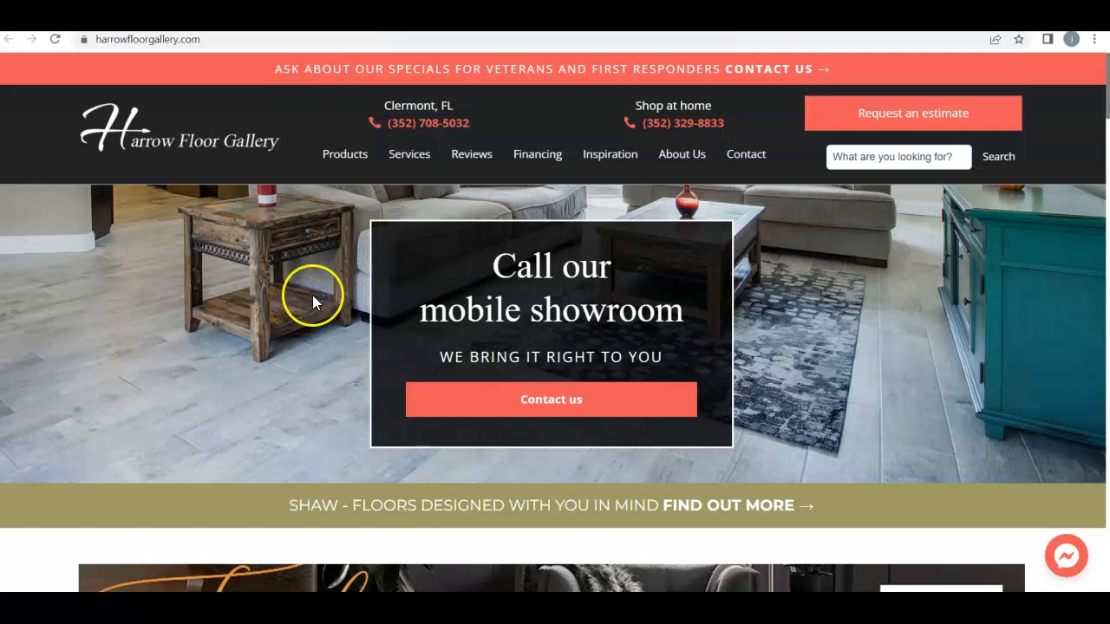
pyautogui.moveTo(246, 146)
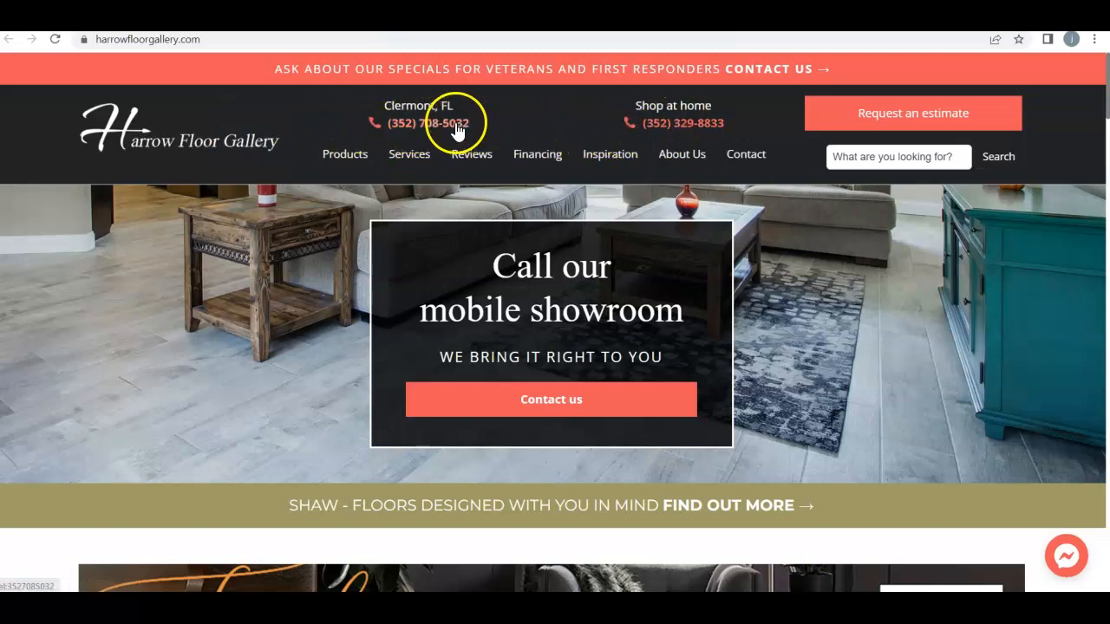
pyautogui.moveTo(409, 152)
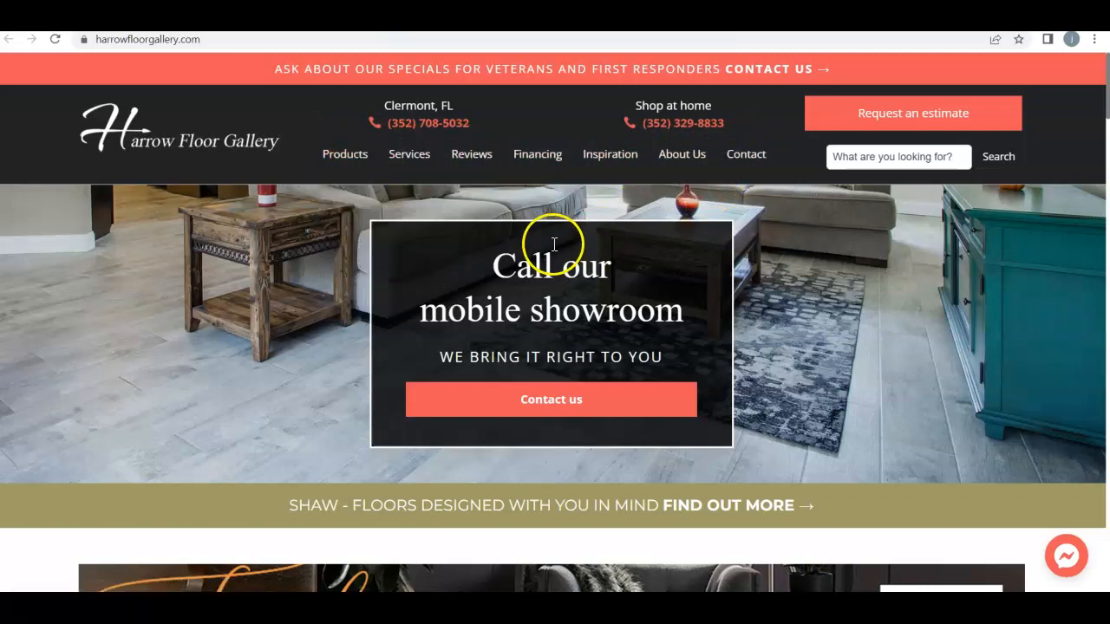
# - Scroll down through harrowfloorgallery.com's organic keyword table, reviewing traffic and positions row by row
pyautogui.scroll(-3)
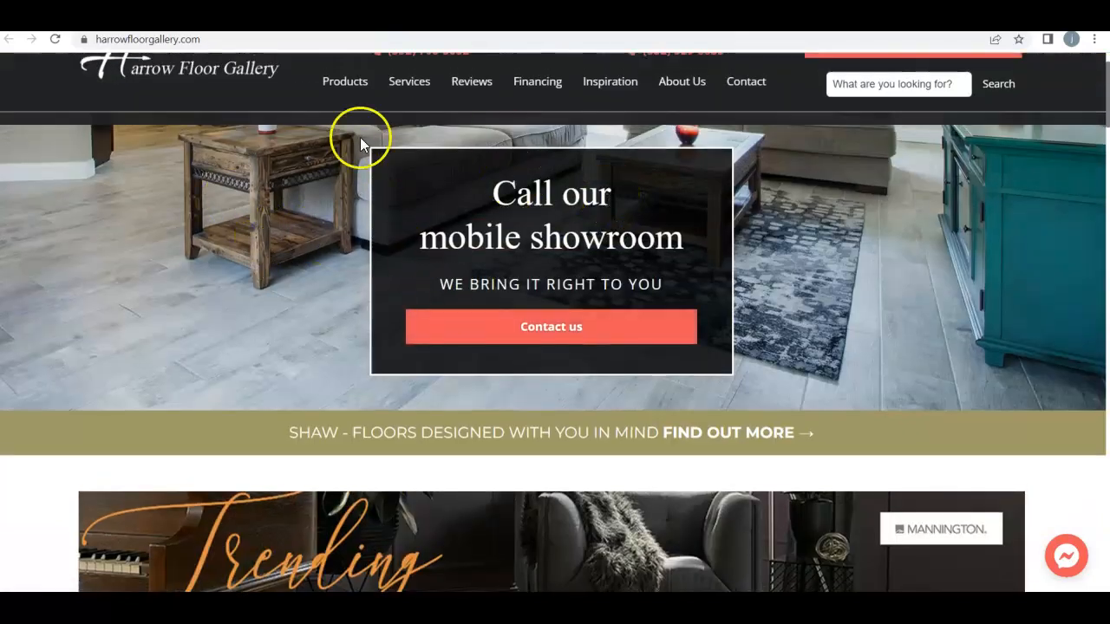
pyautogui.scroll(-3)
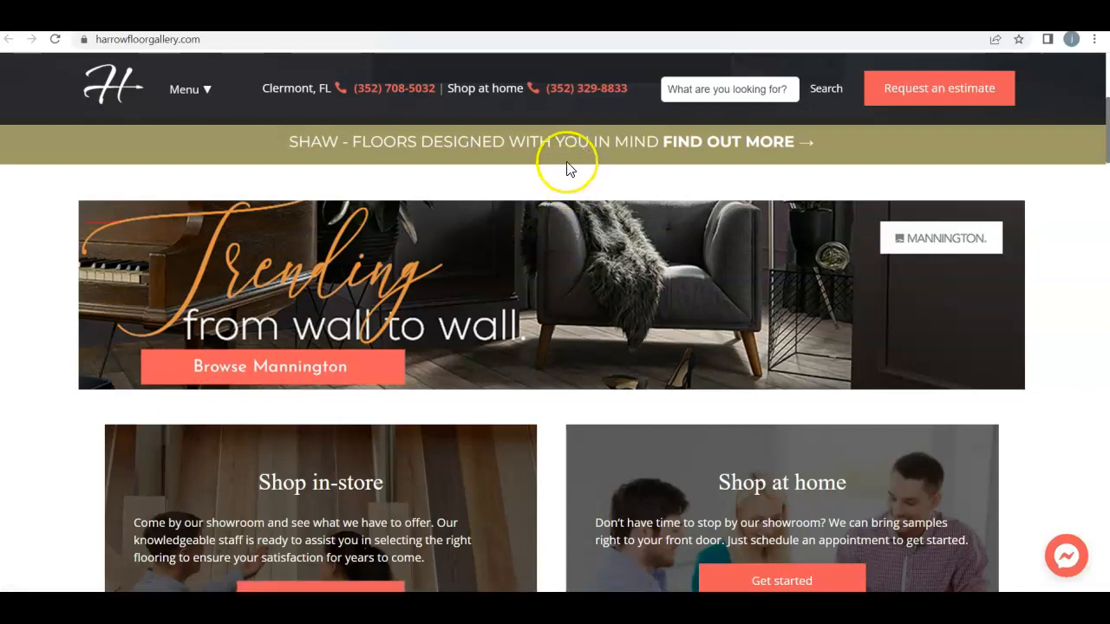
pyautogui.scroll(-3)
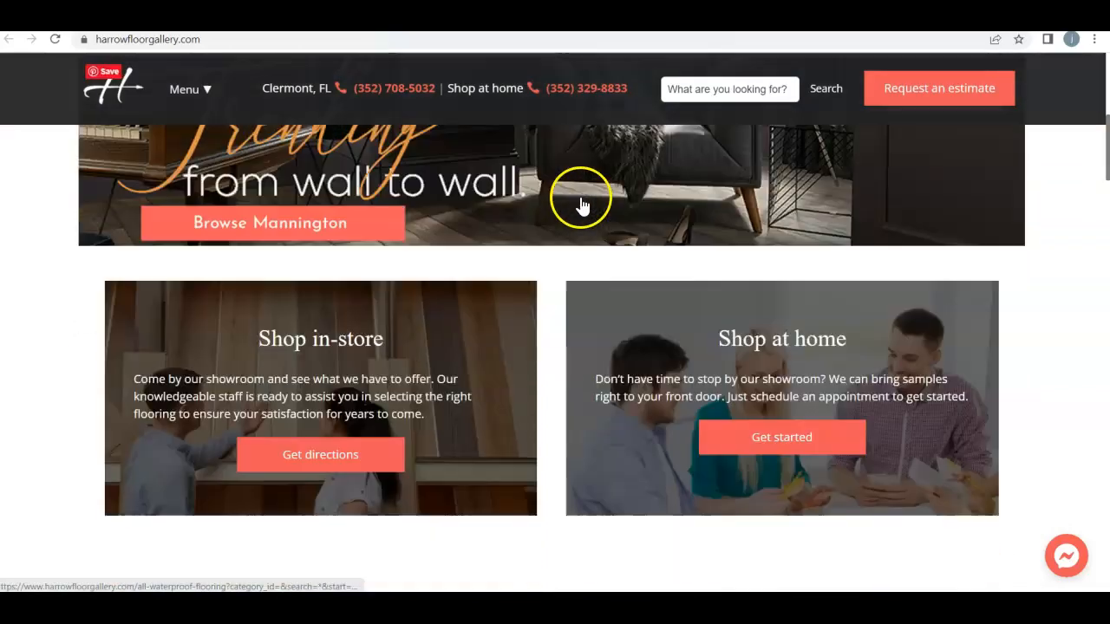
pyautogui.scroll(-3)
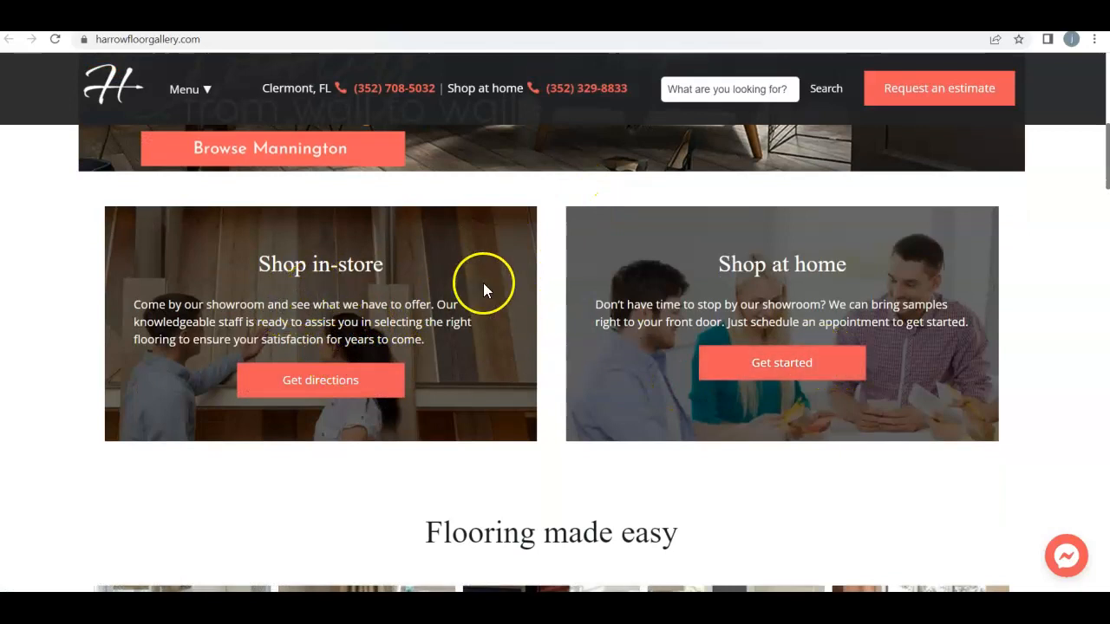
pyautogui.scroll(-3)
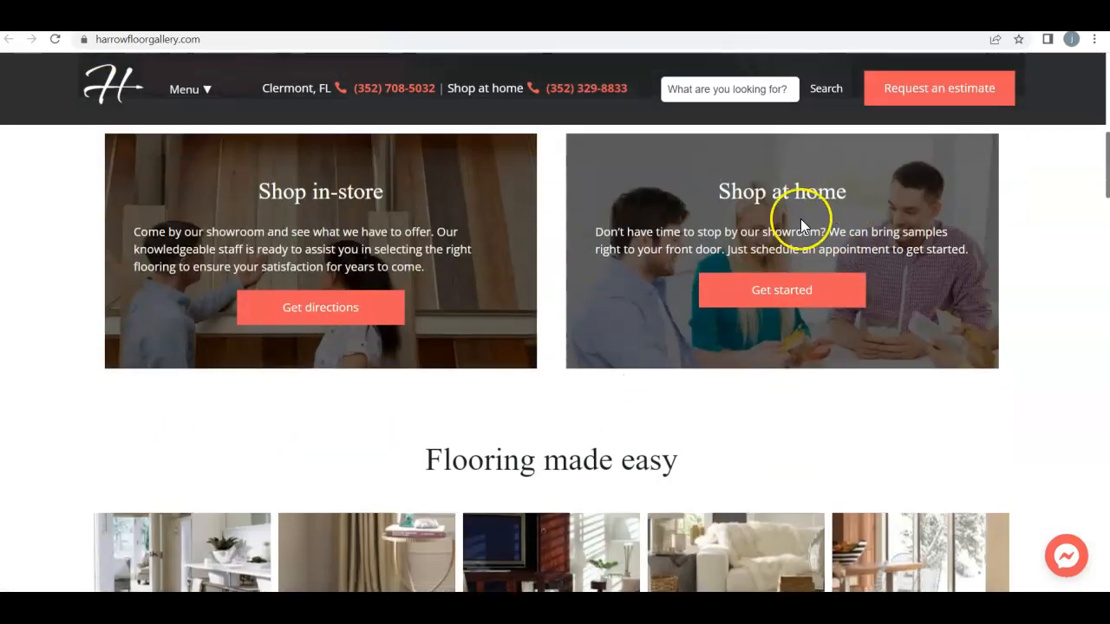
pyautogui.scroll(-3)
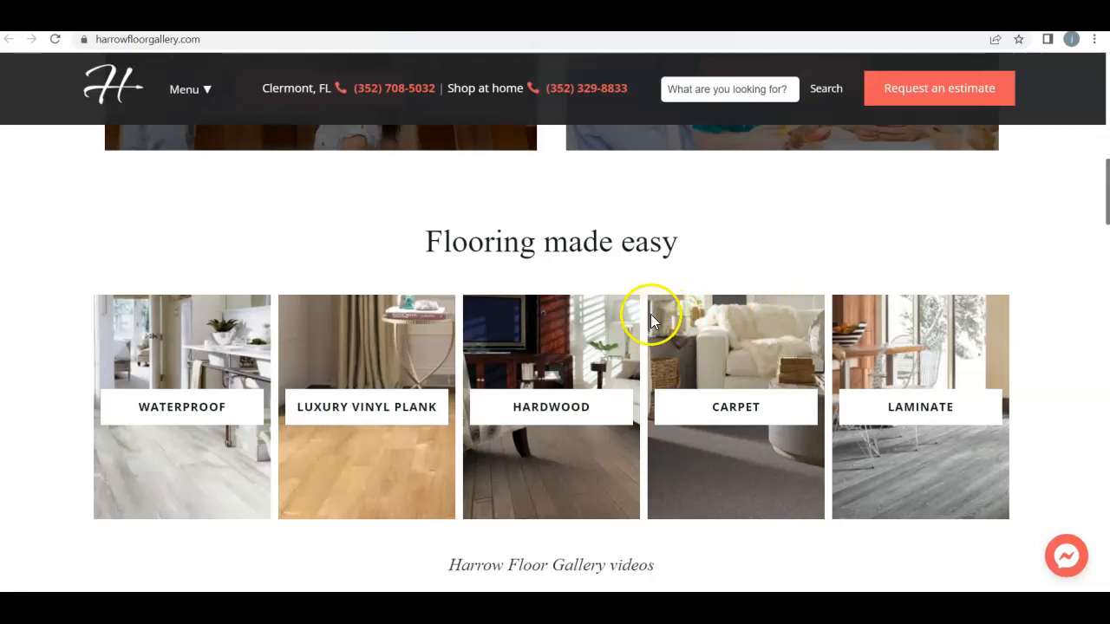
pyautogui.scroll(-3)
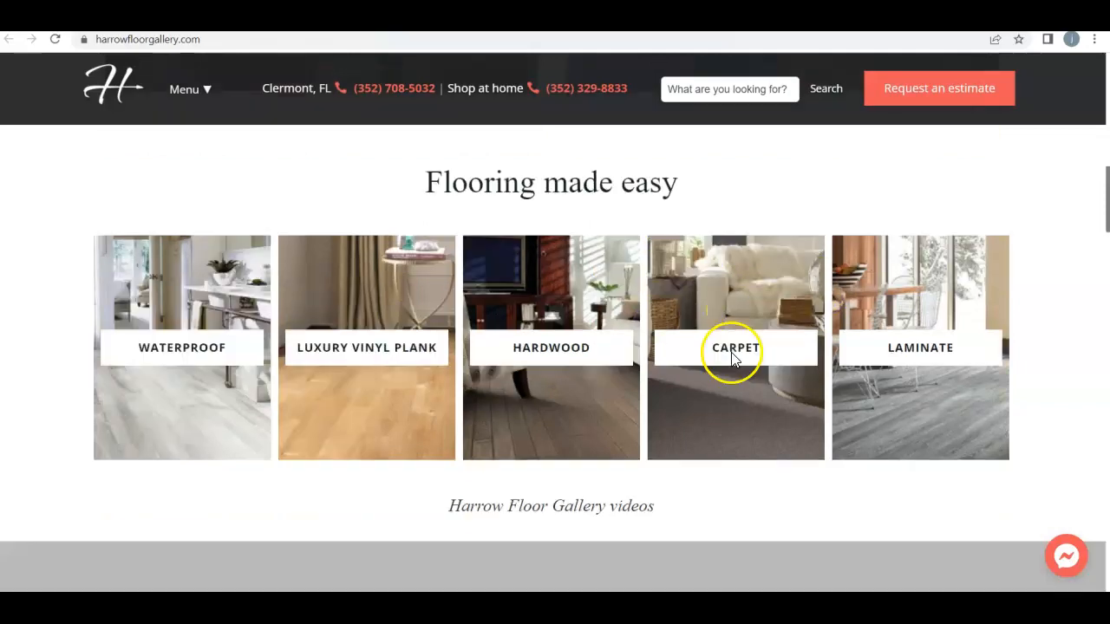
pyautogui.scroll(-3)
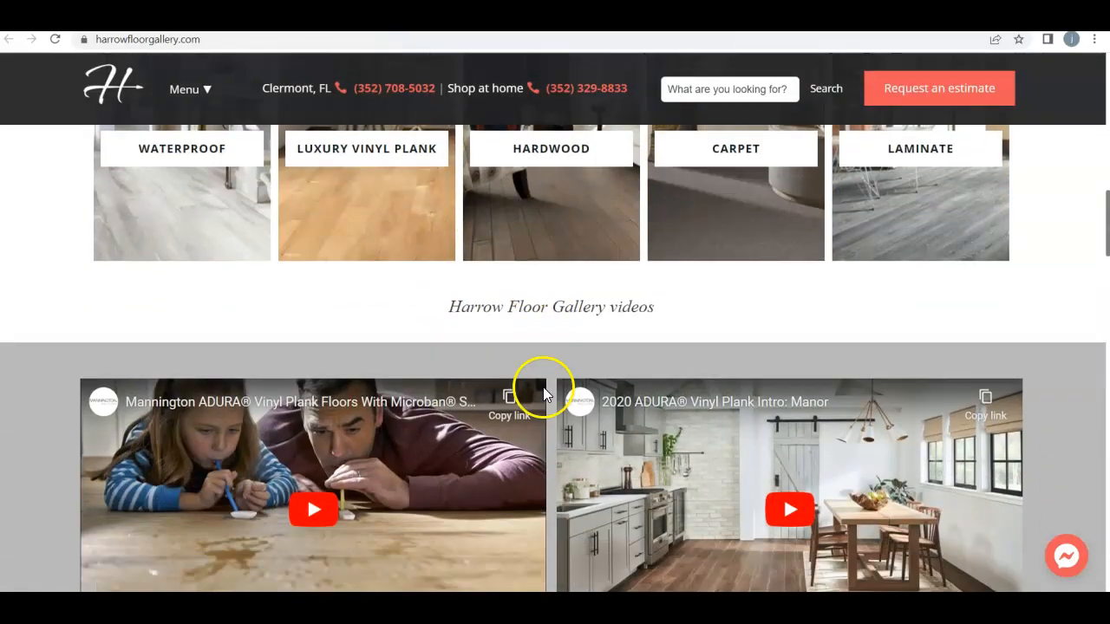
pyautogui.scroll(-3)
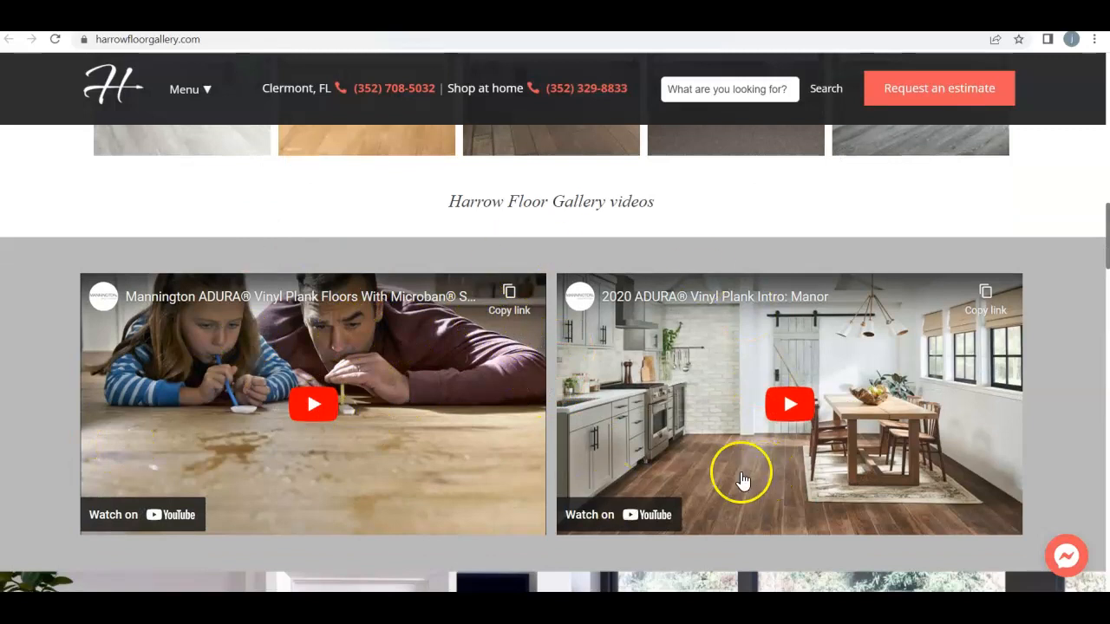
pyautogui.scroll(-3)
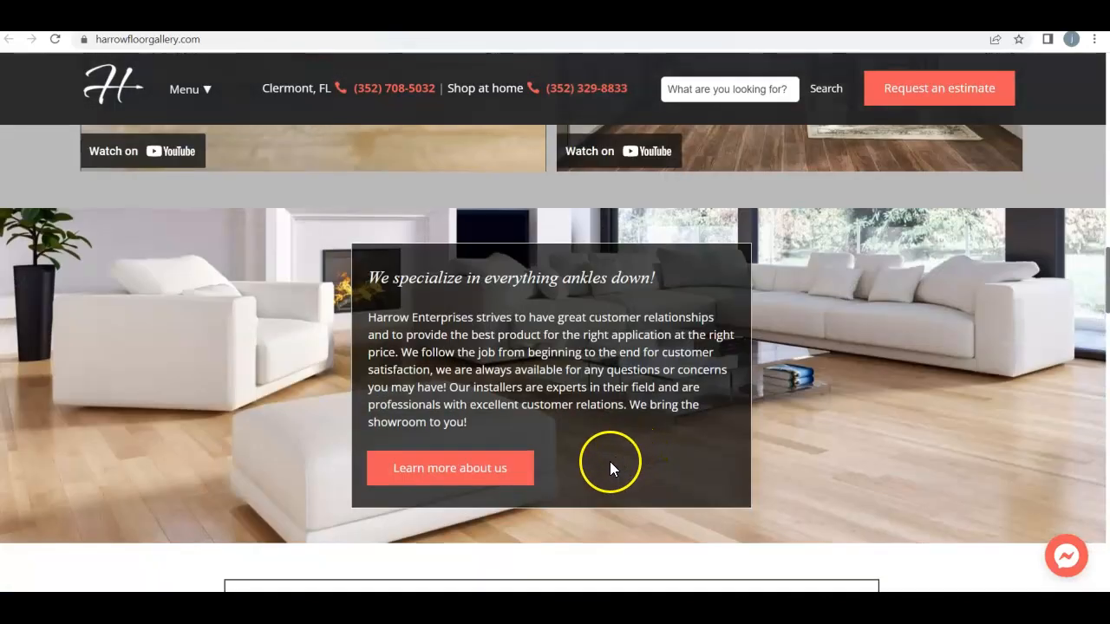
pyautogui.moveTo(617, 458)
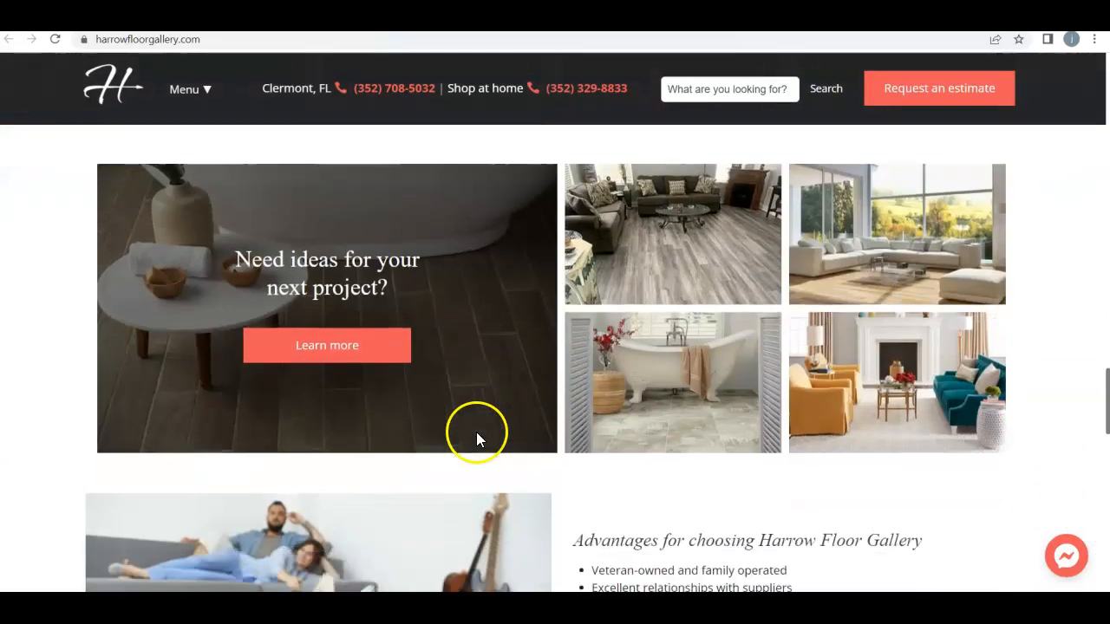
pyautogui.scroll(-3)
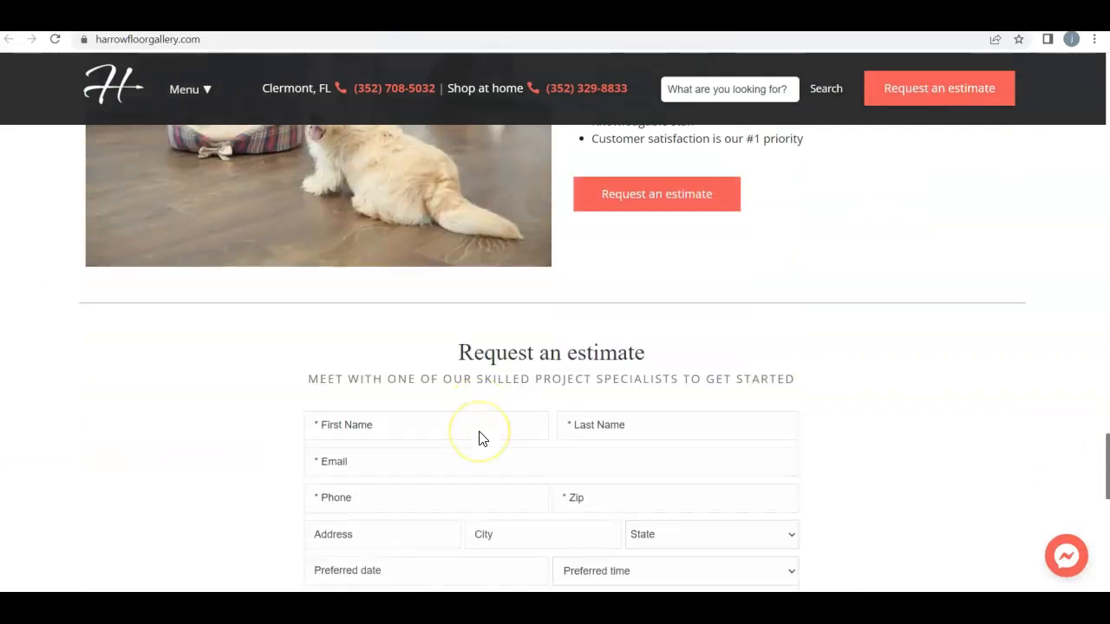
pyautogui.scroll(-3)
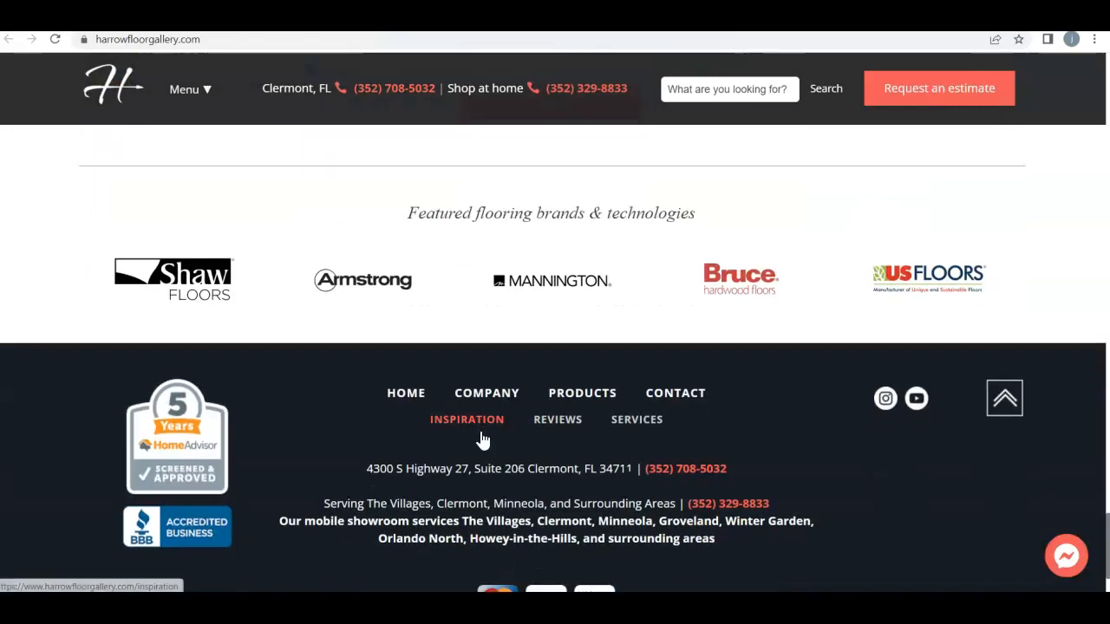
pyautogui.scroll(-3)
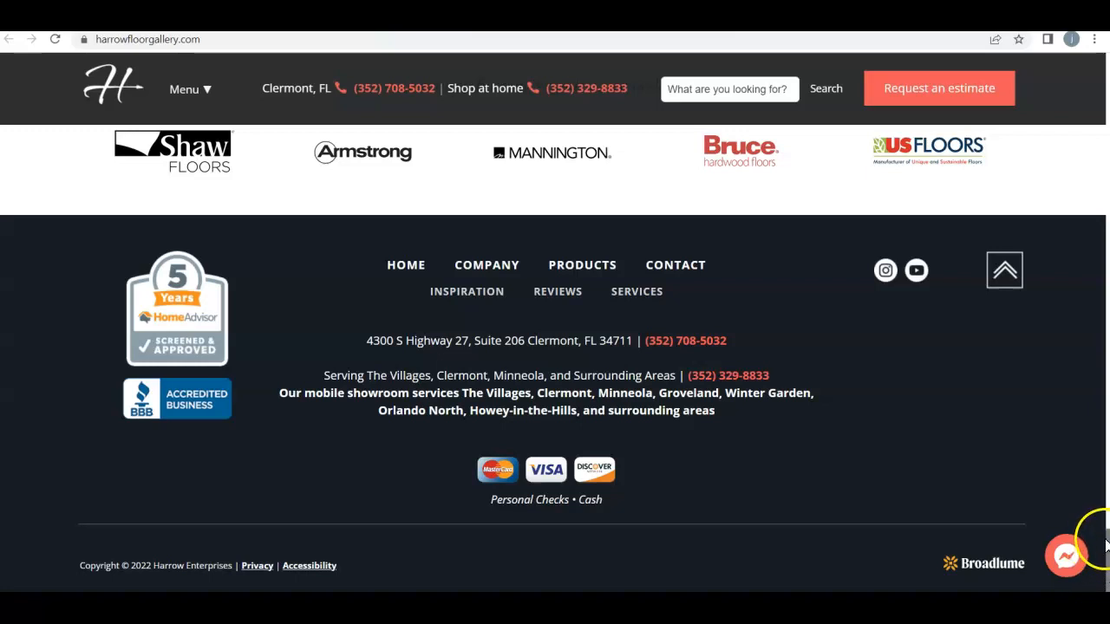
# - Scroll back and forth over the remaining keywords and return to the top of the list
pyautogui.scroll(3)
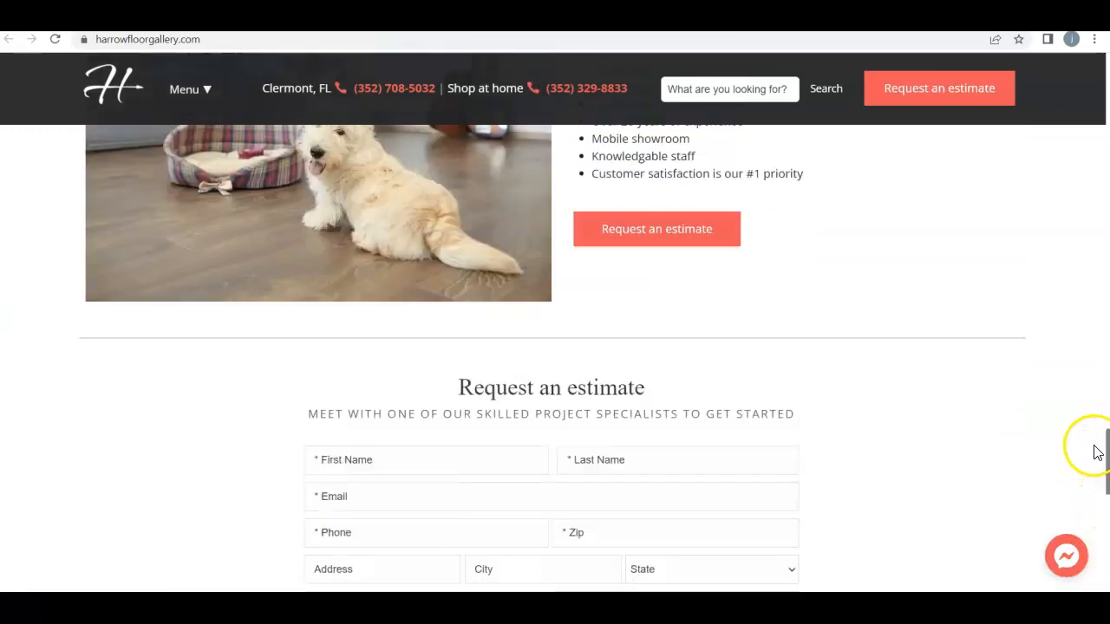
pyautogui.scroll(3)
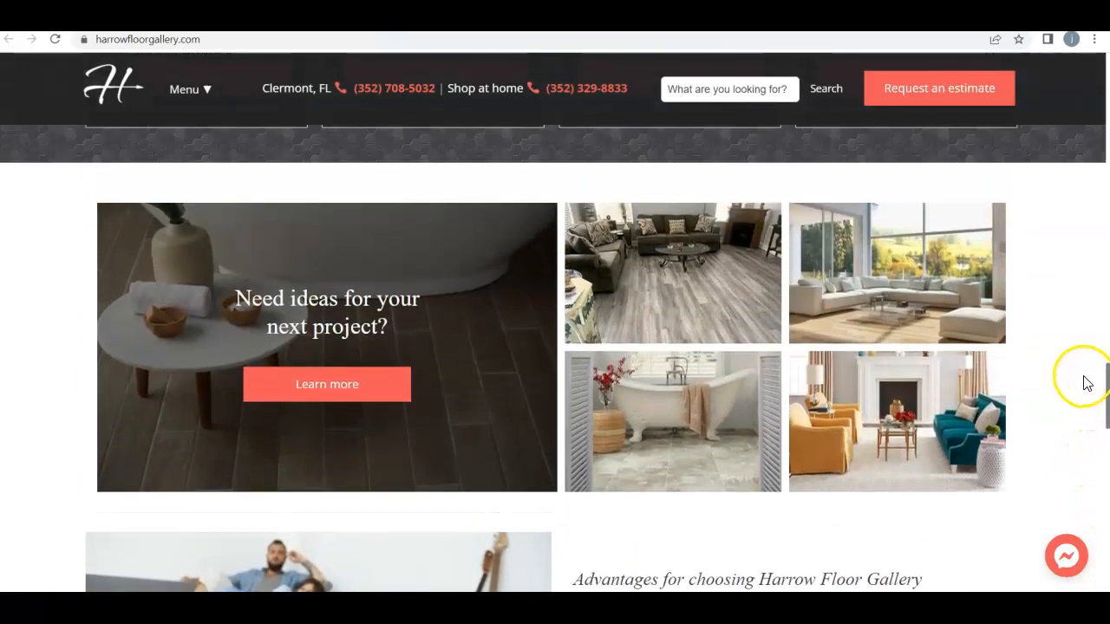
pyautogui.scroll(-3)
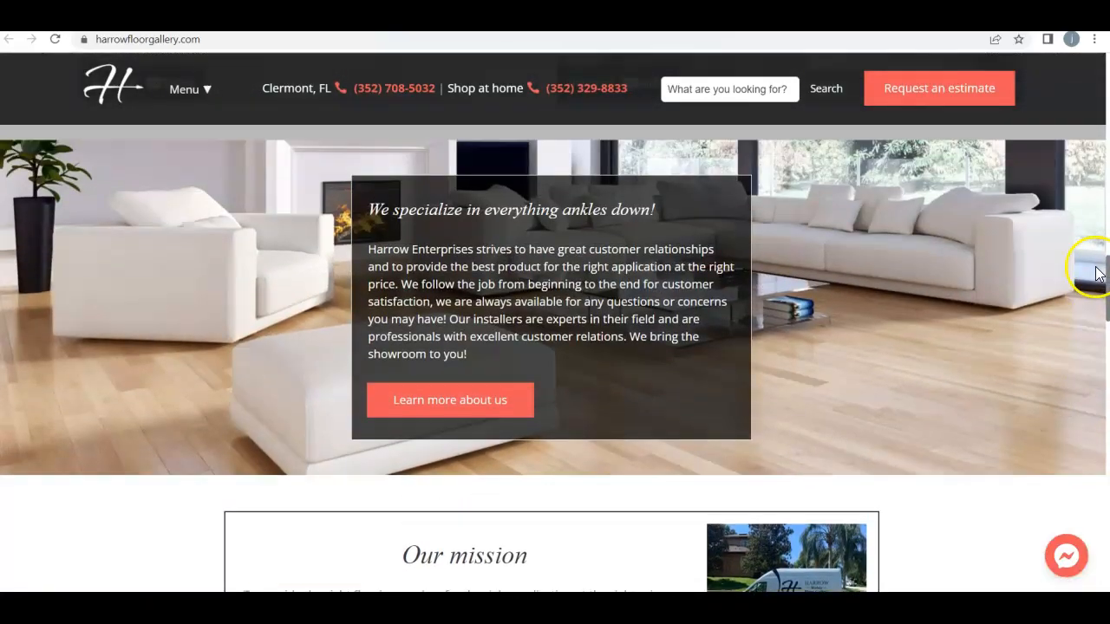
pyautogui.scroll(-3)
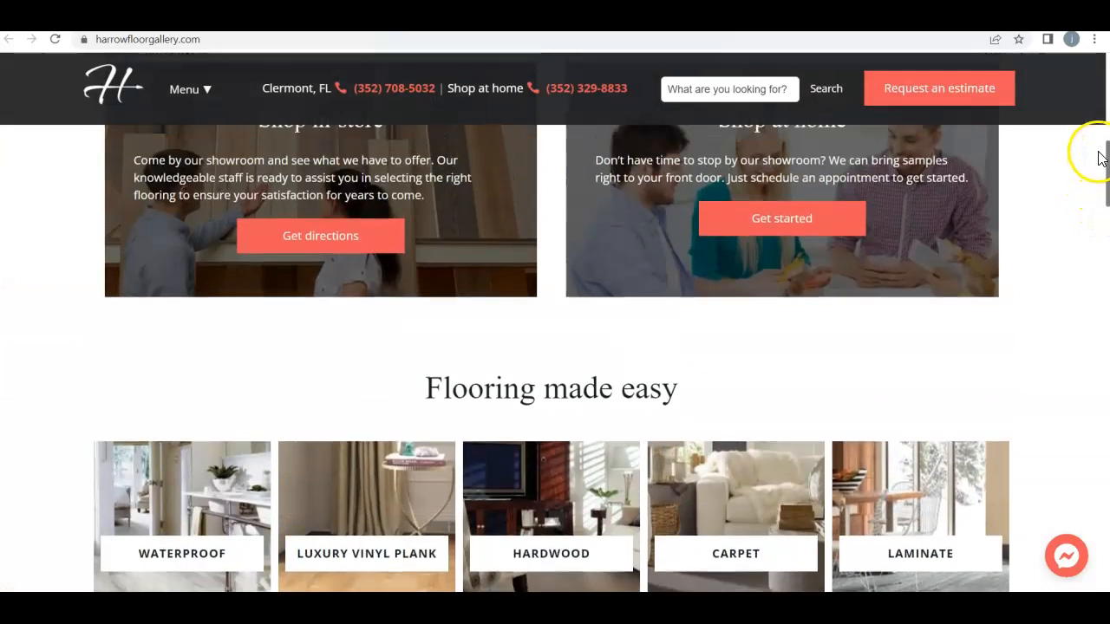
pyautogui.scroll(3)
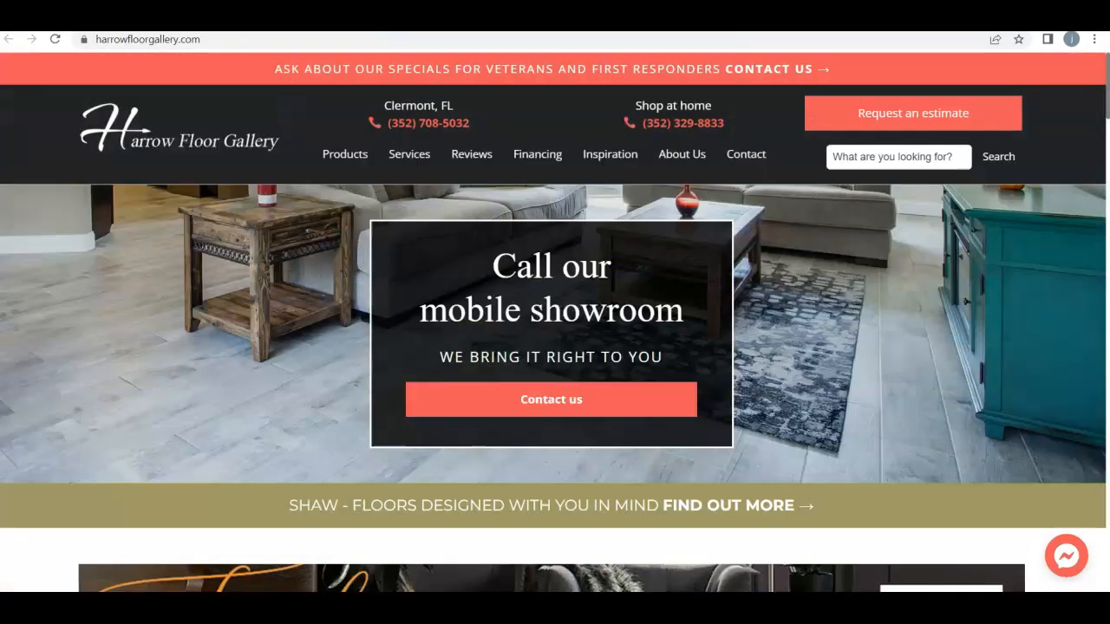
pyautogui.moveTo(829, 263)
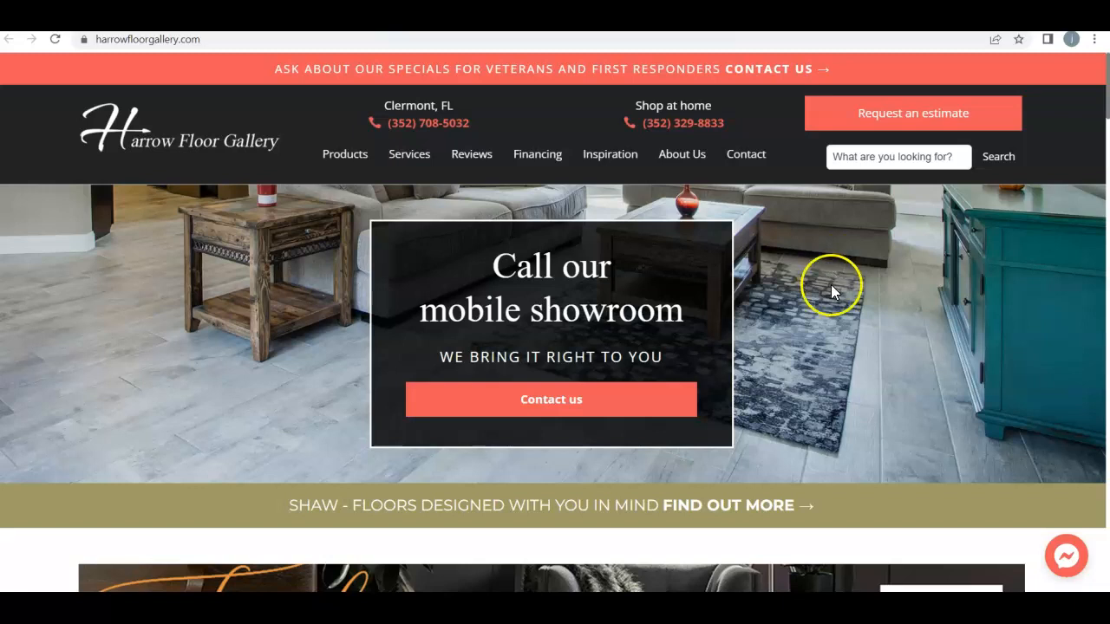
pyautogui.moveTo(822, 293)
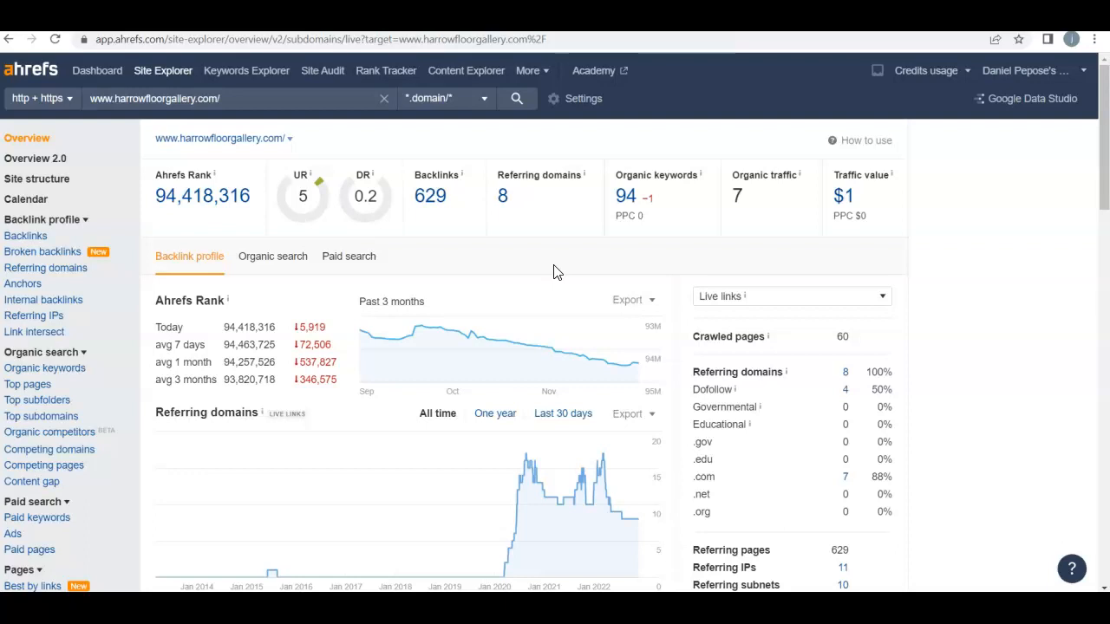
pyautogui.moveTo(302, 180)
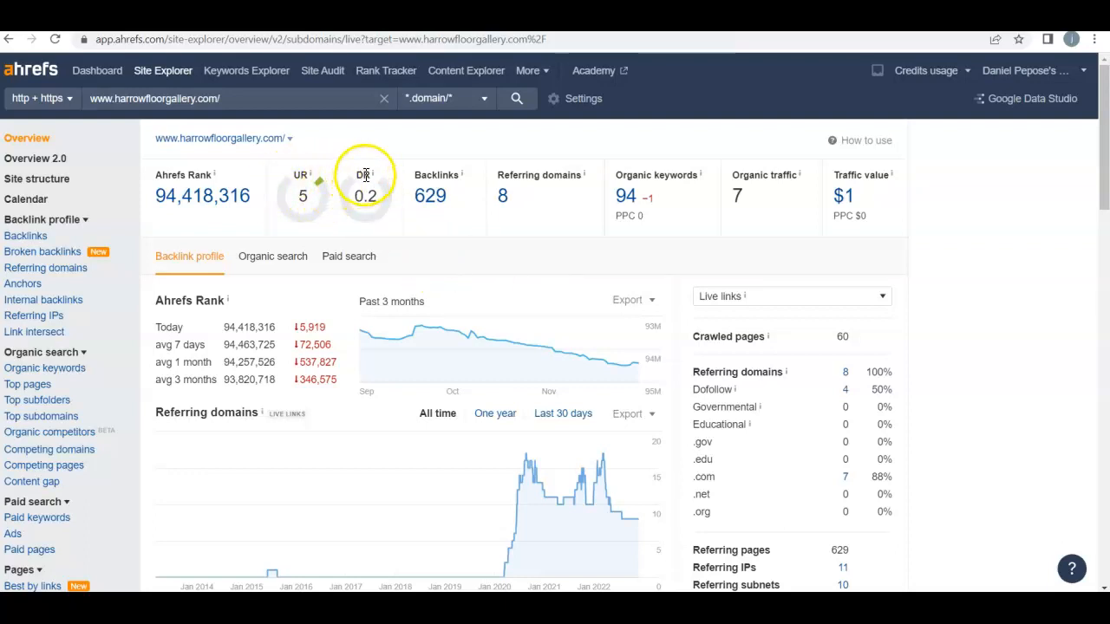
pyautogui.moveTo(326, 225)
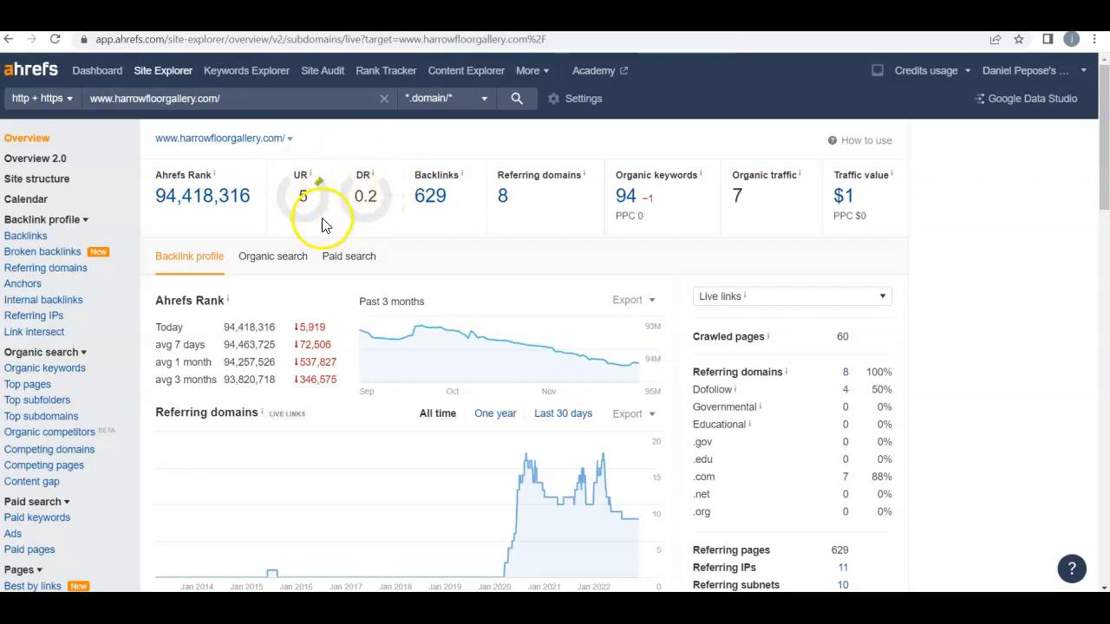
pyautogui.moveTo(368, 225)
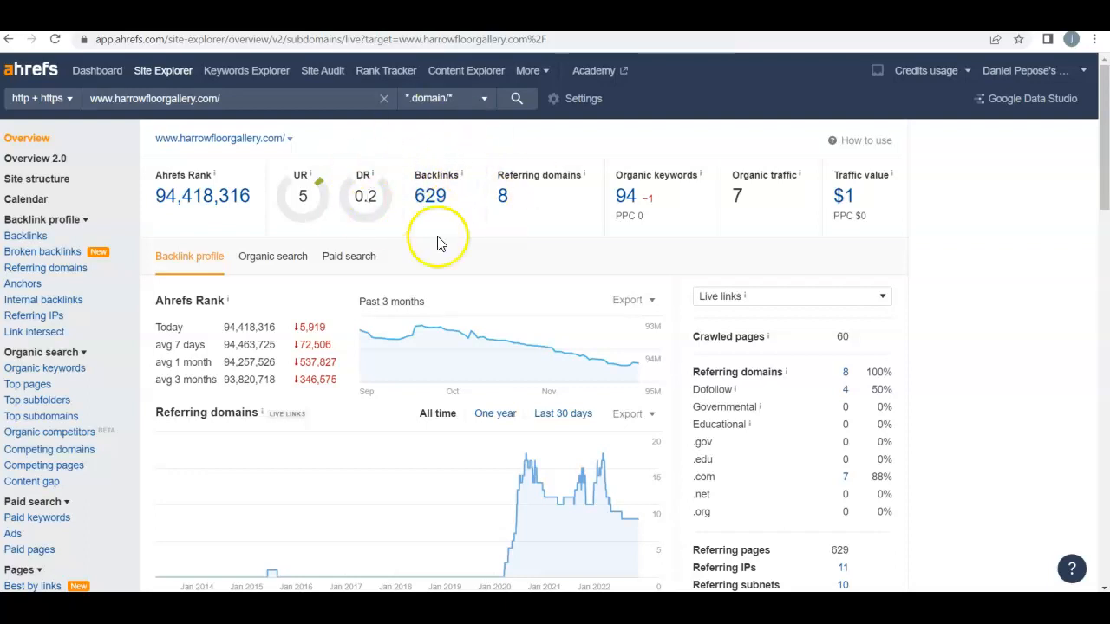
pyautogui.moveTo(476, 188)
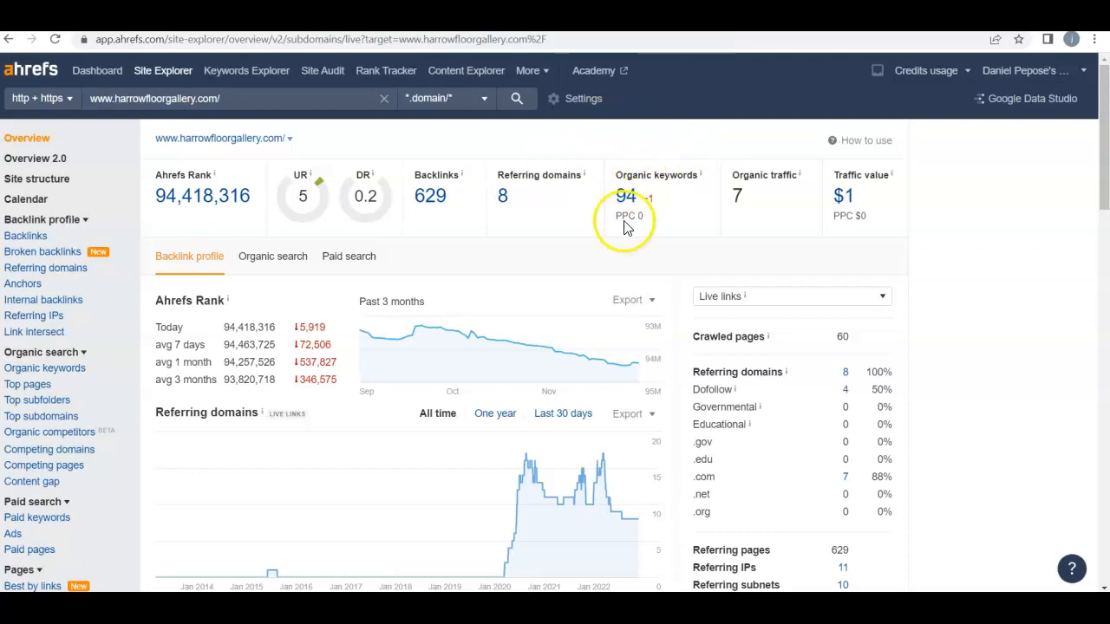
pyautogui.moveTo(675, 205)
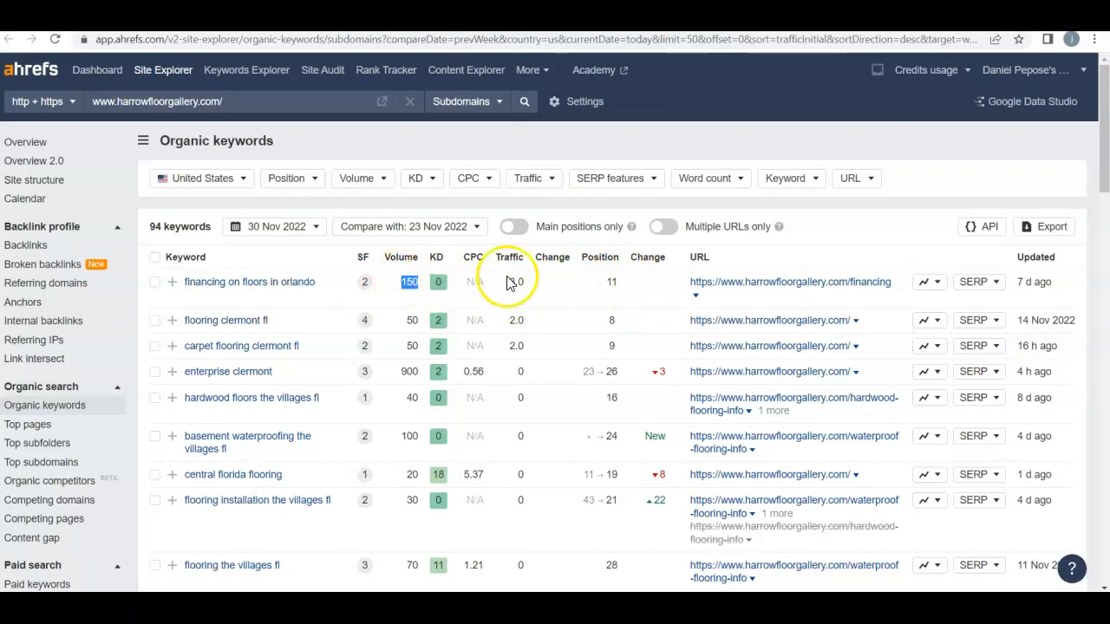
pyautogui.moveTo(541, 288)
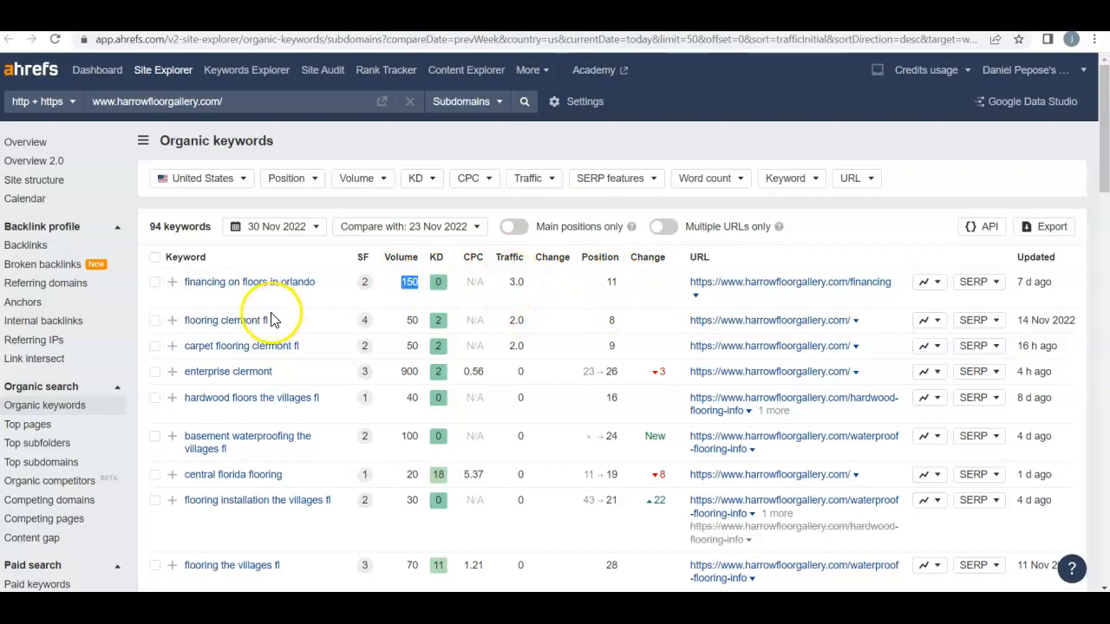
pyautogui.moveTo(762, 319)
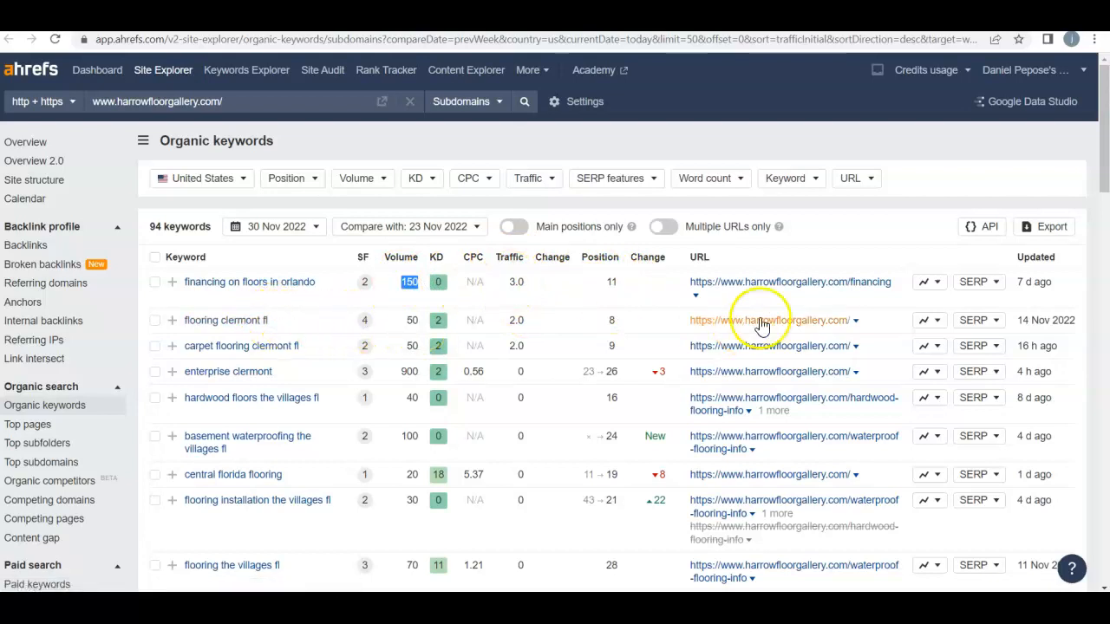
pyautogui.moveTo(564, 326)
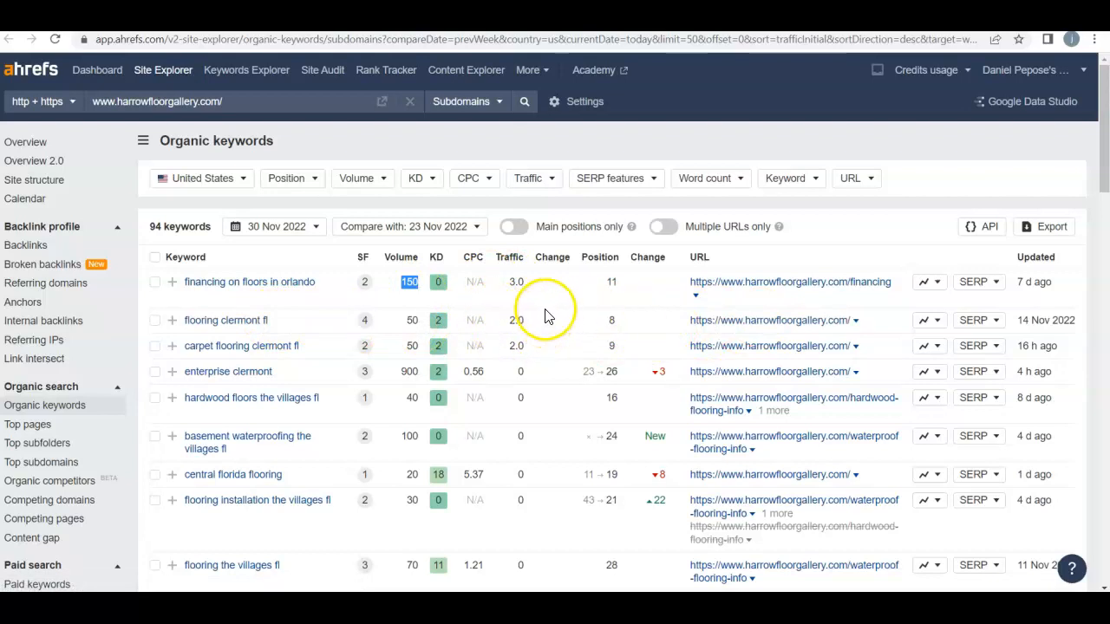
pyautogui.moveTo(319, 351)
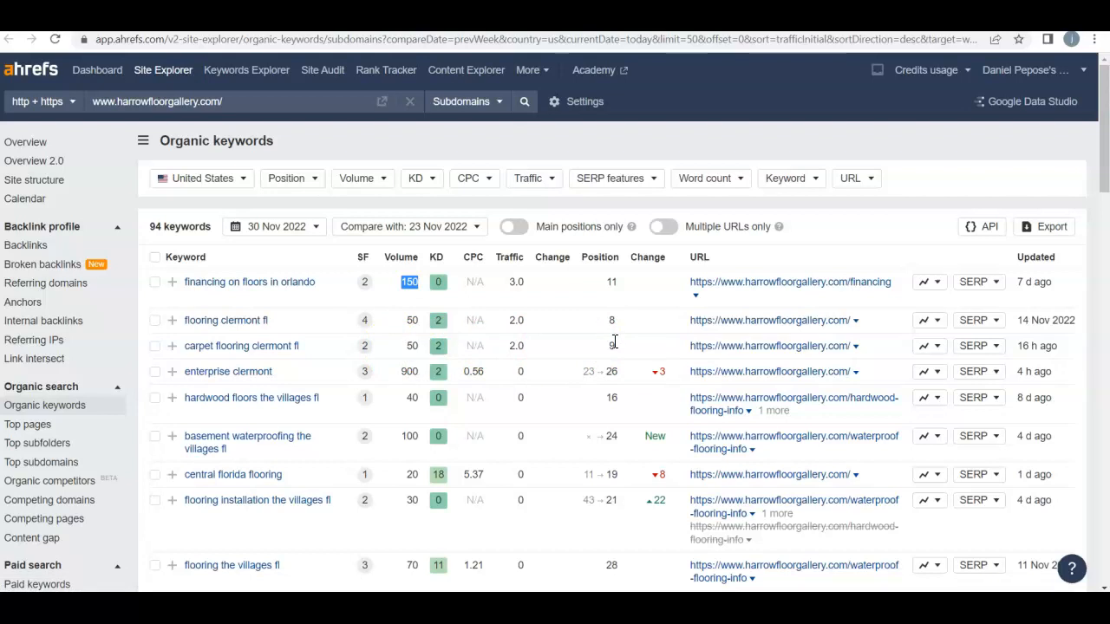
pyautogui.moveTo(517, 329)
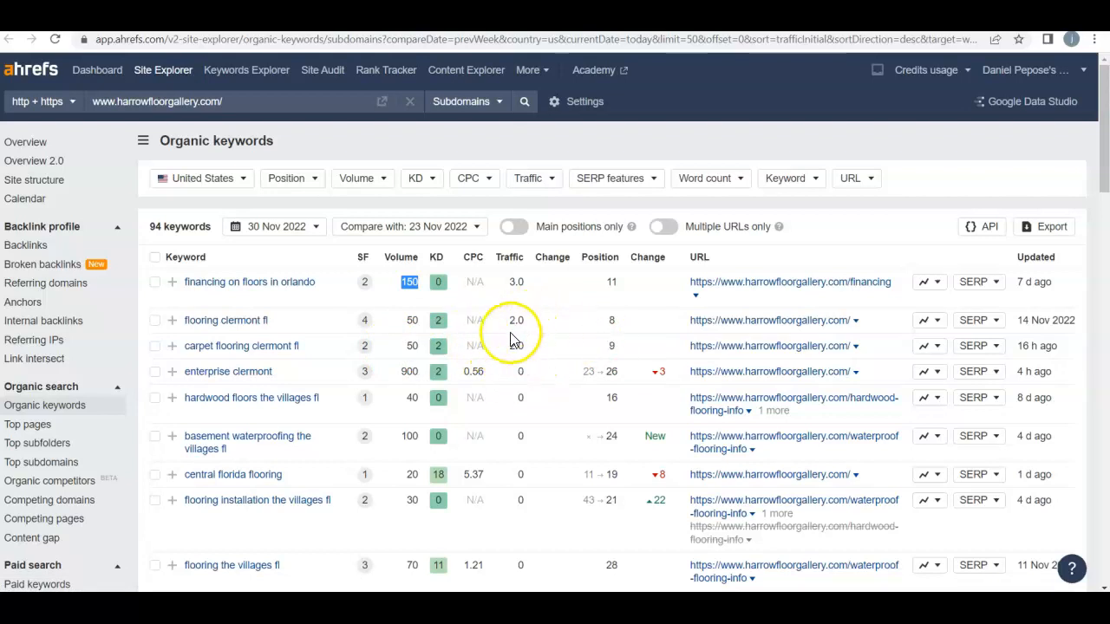
pyautogui.scroll(-3)
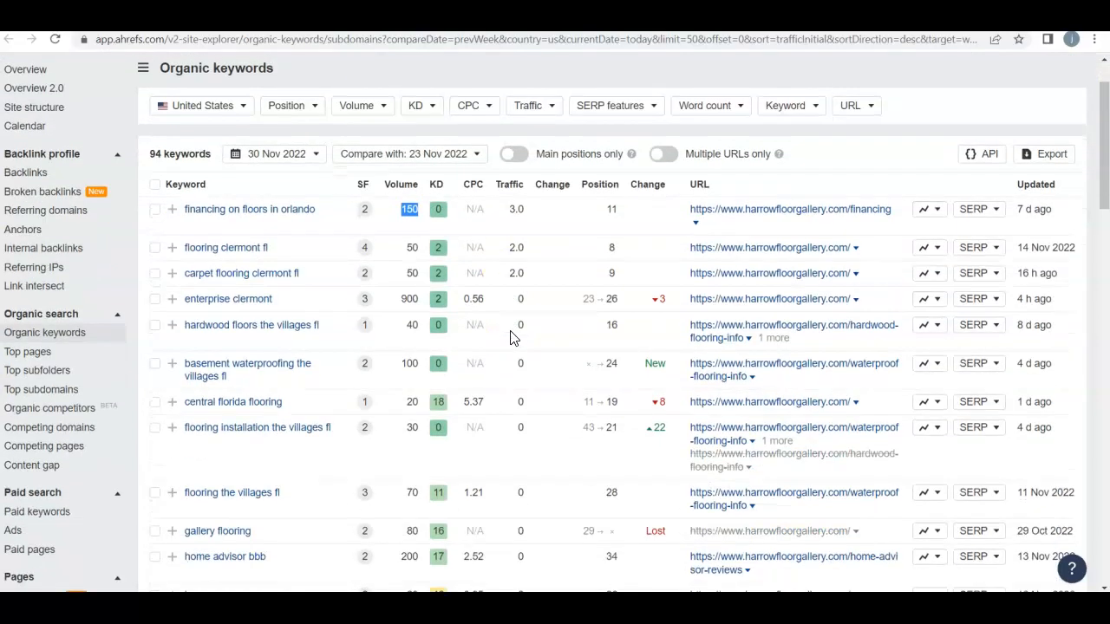
pyautogui.scroll(-3)
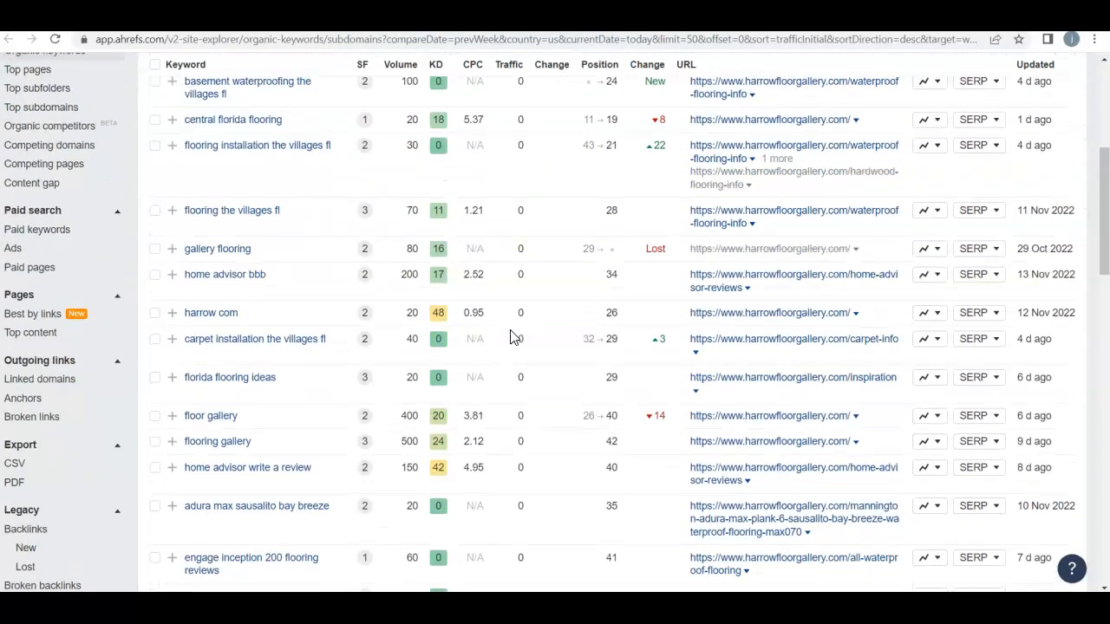
pyautogui.scroll(-3)
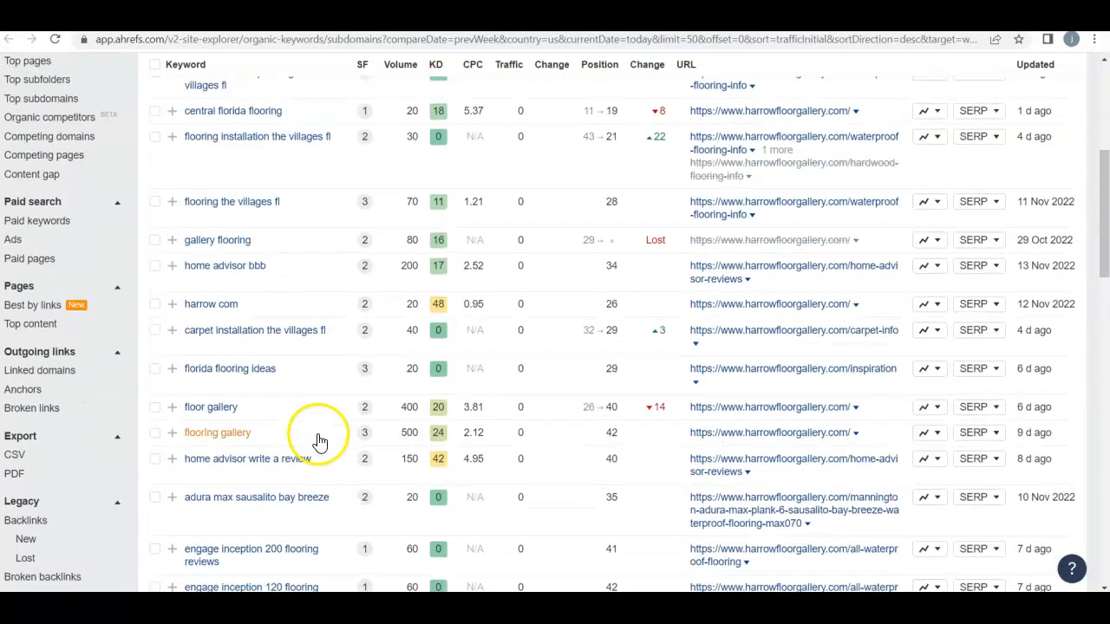
pyautogui.scroll(3)
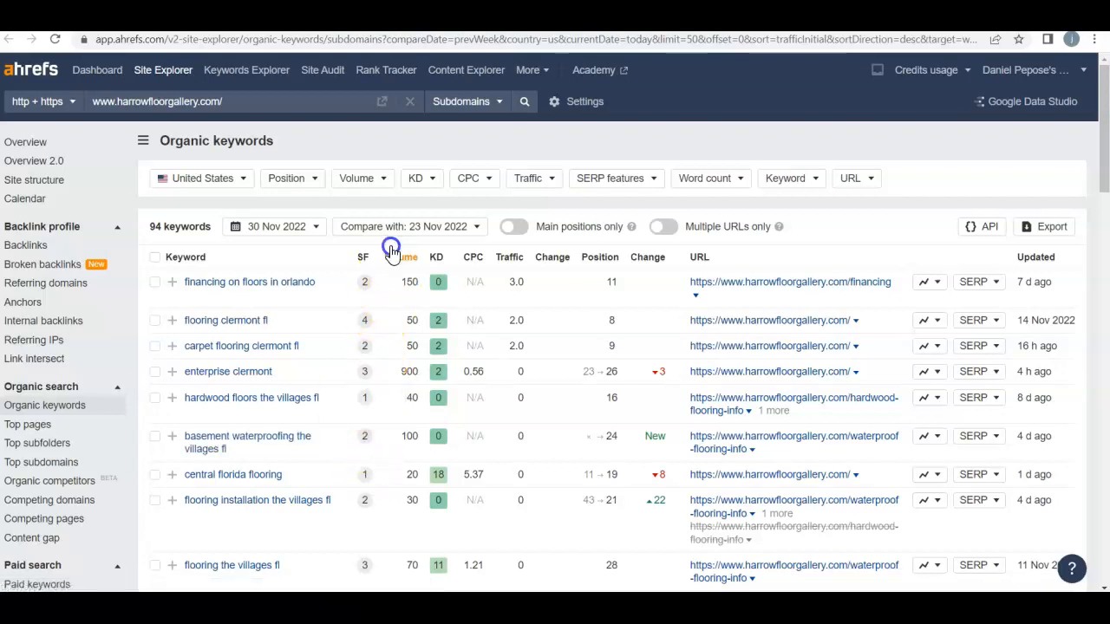
# - Show Google results for 'flooring clermont fl' and scroll past the Places map pack to the organic listings
pyautogui.click(225, 319)
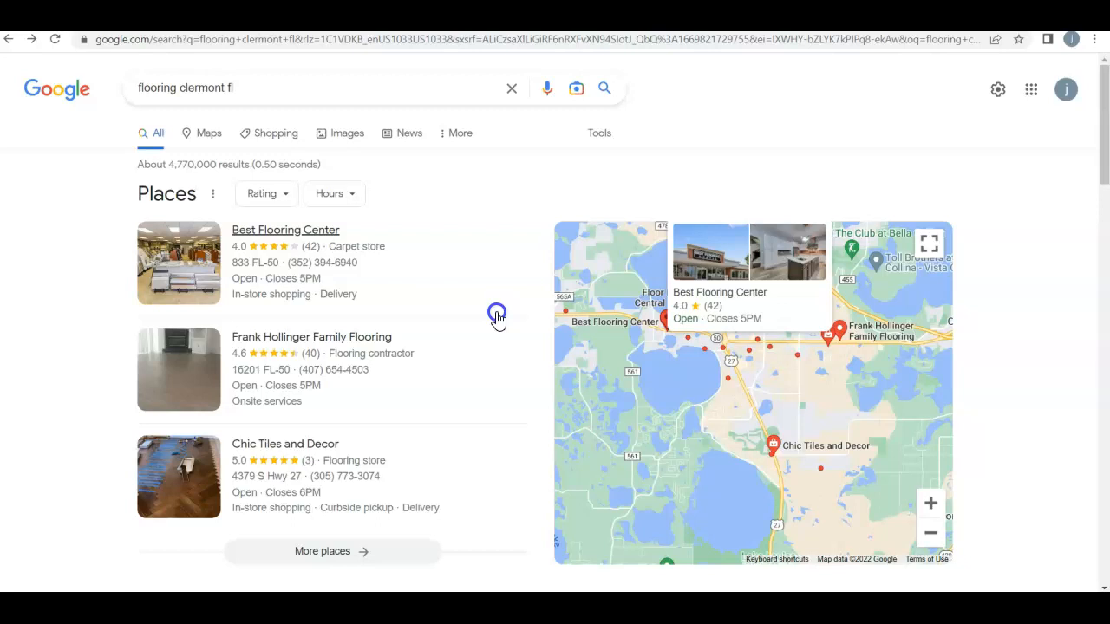
pyautogui.scroll(-3)
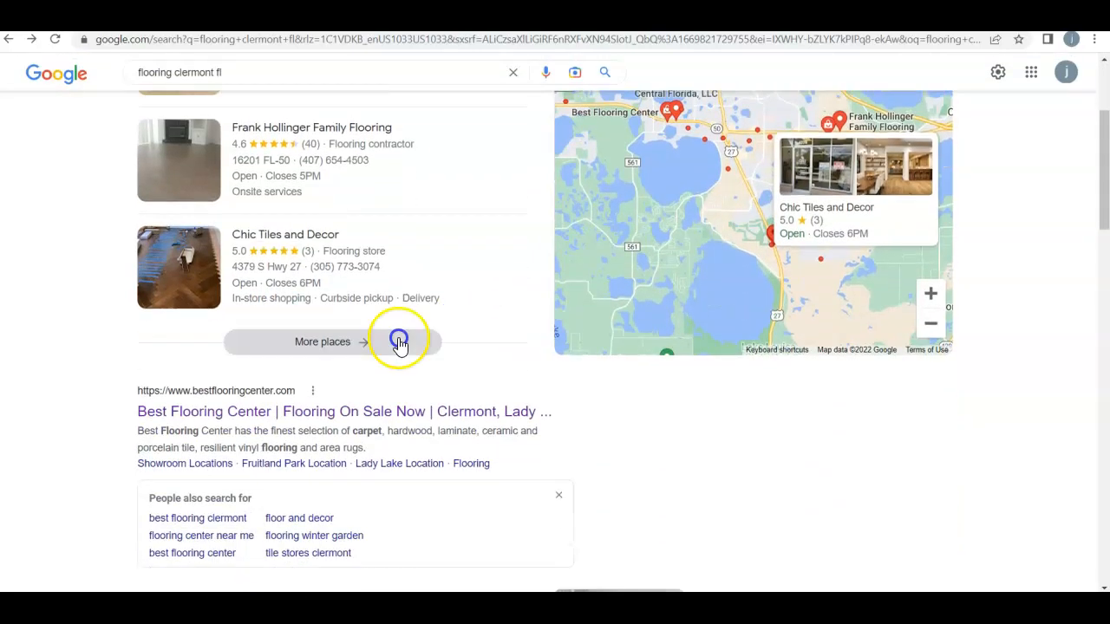
pyautogui.scroll(-3)
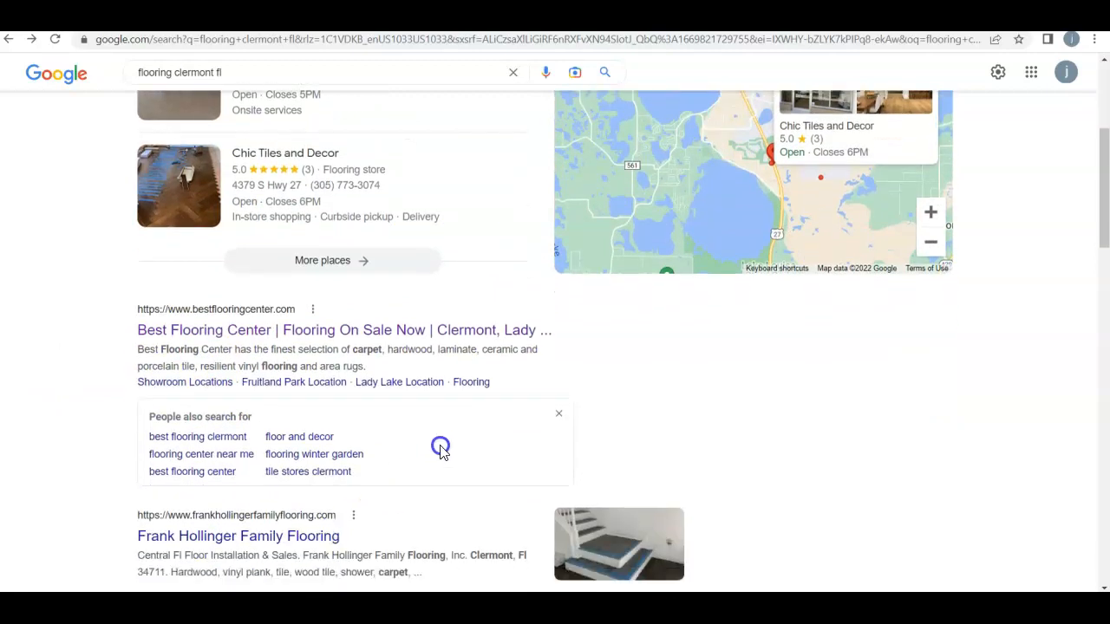
pyautogui.moveTo(397, 371)
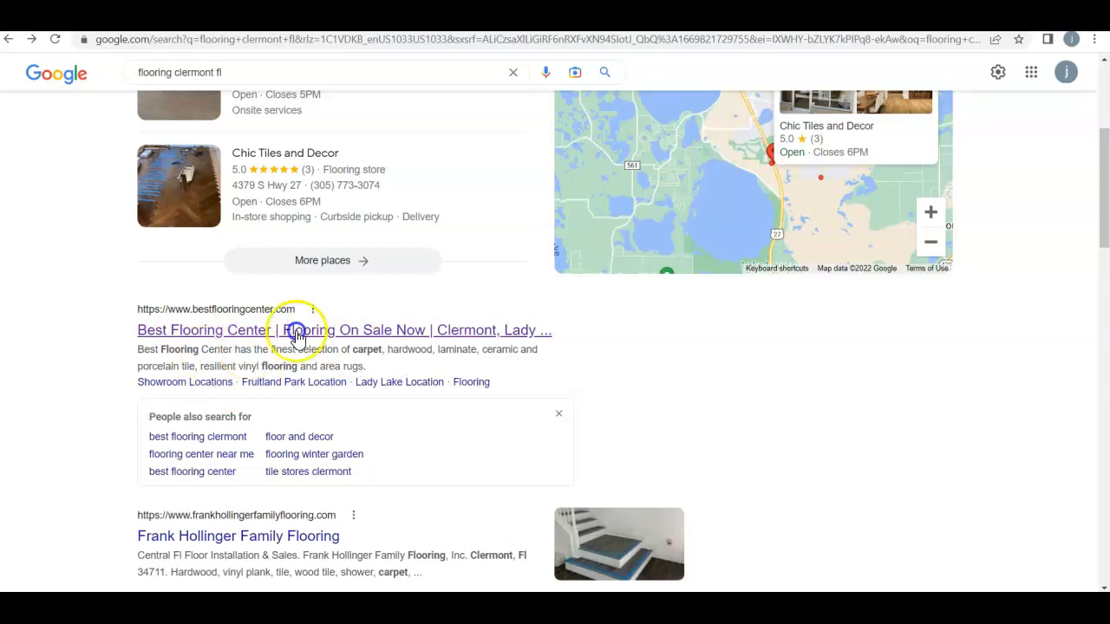
# - Visit bestflooringcenter.com from the results and scroll its homepage past featured brands to the three showroom locations
pyautogui.click(343, 330)
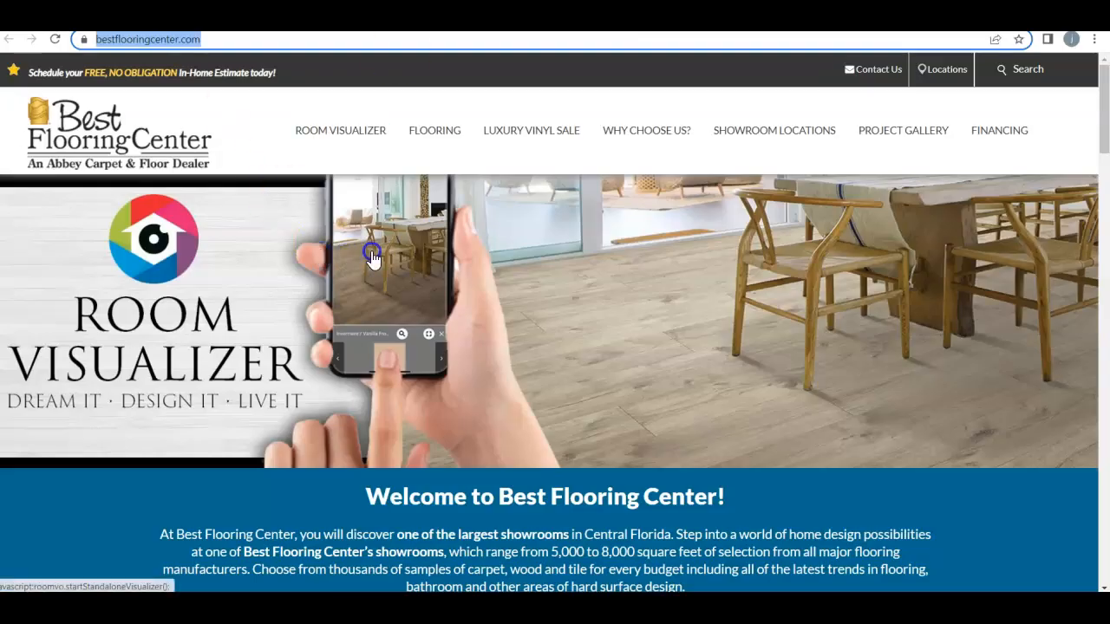
pyautogui.moveTo(212, 310)
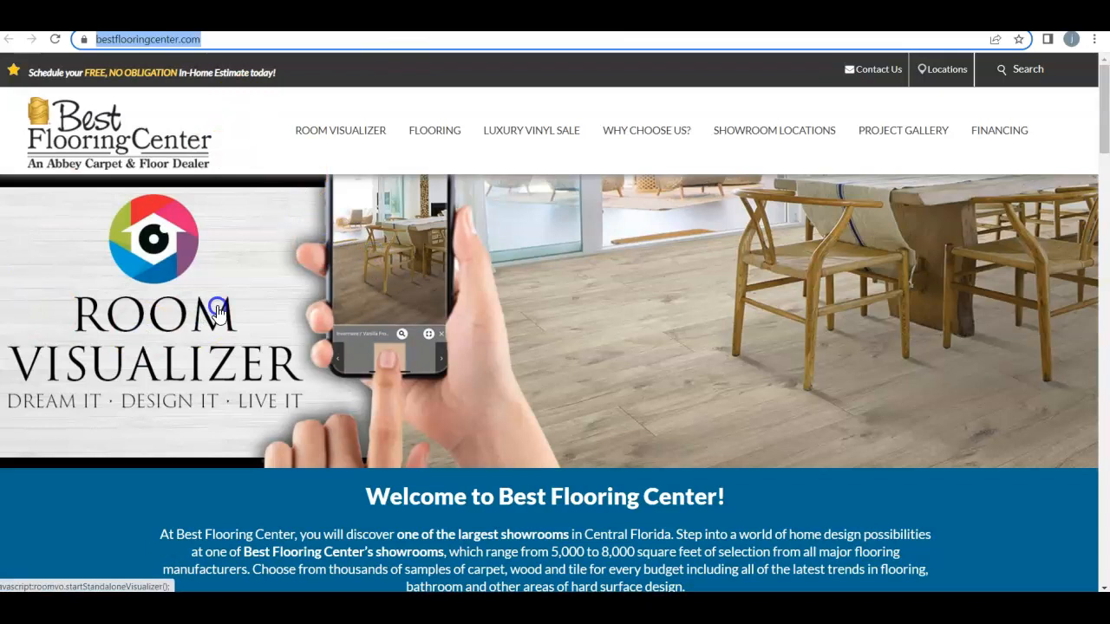
pyautogui.moveTo(128, 191)
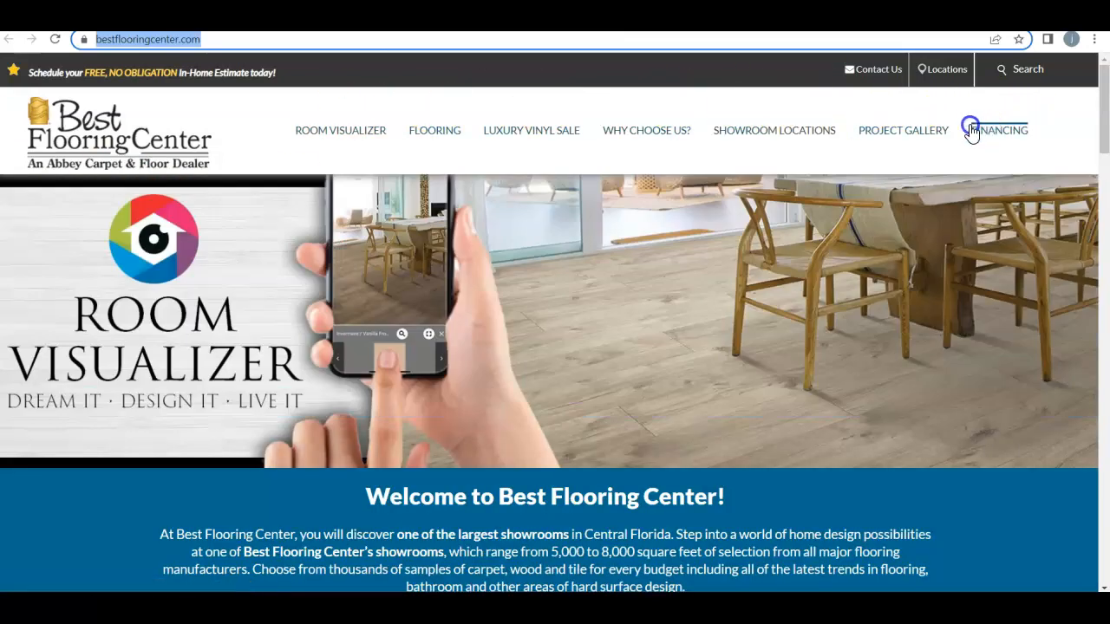
pyautogui.moveTo(340, 130)
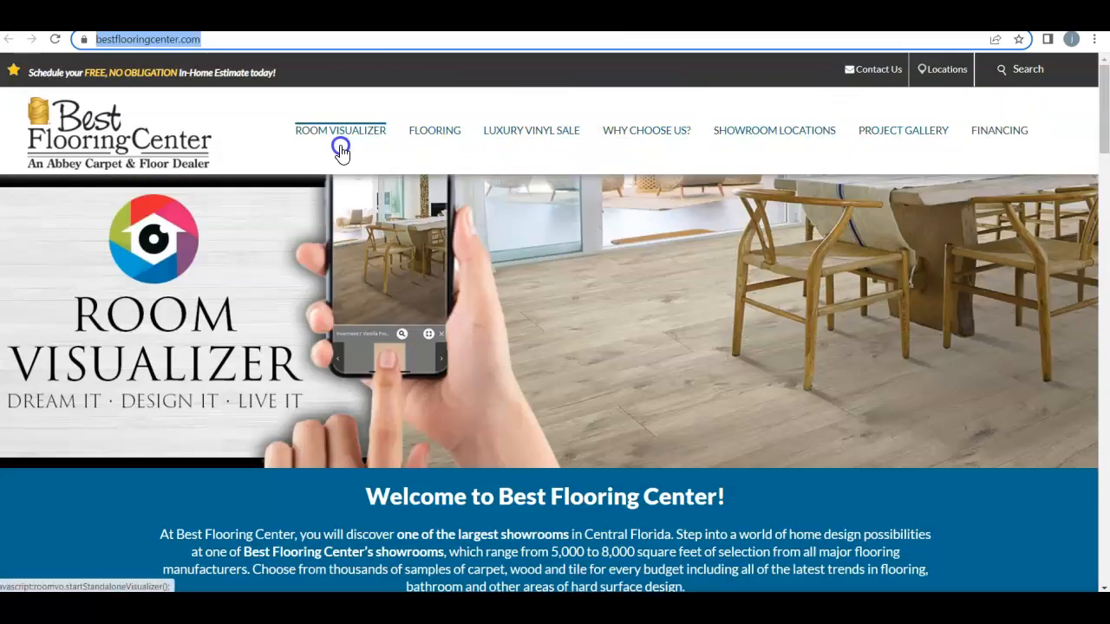
pyautogui.click(433, 130)
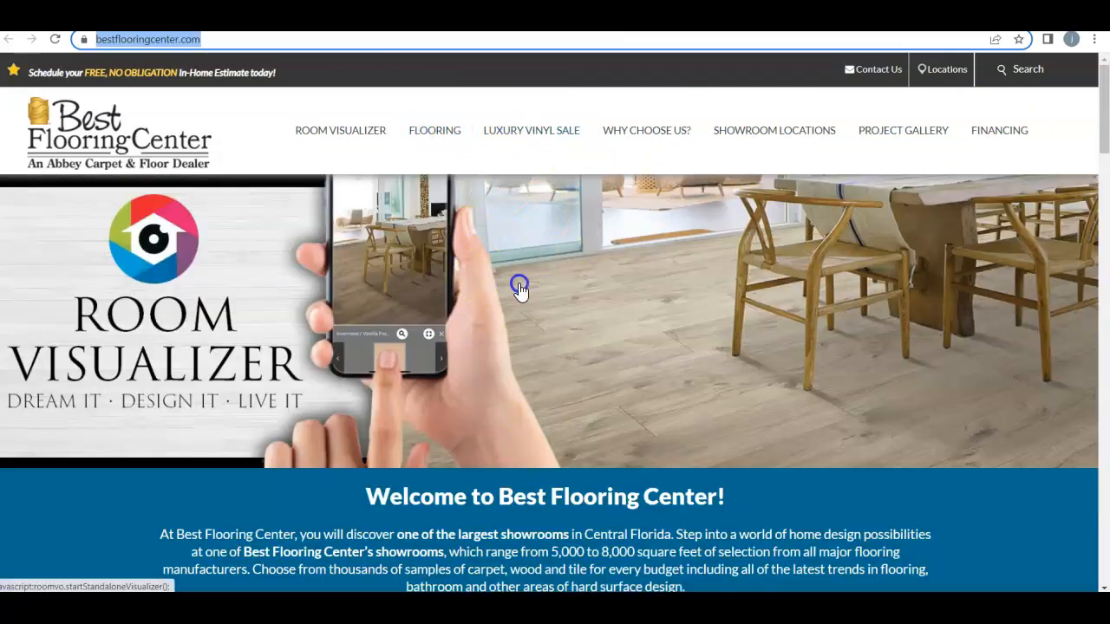
pyautogui.moveTo(902, 130)
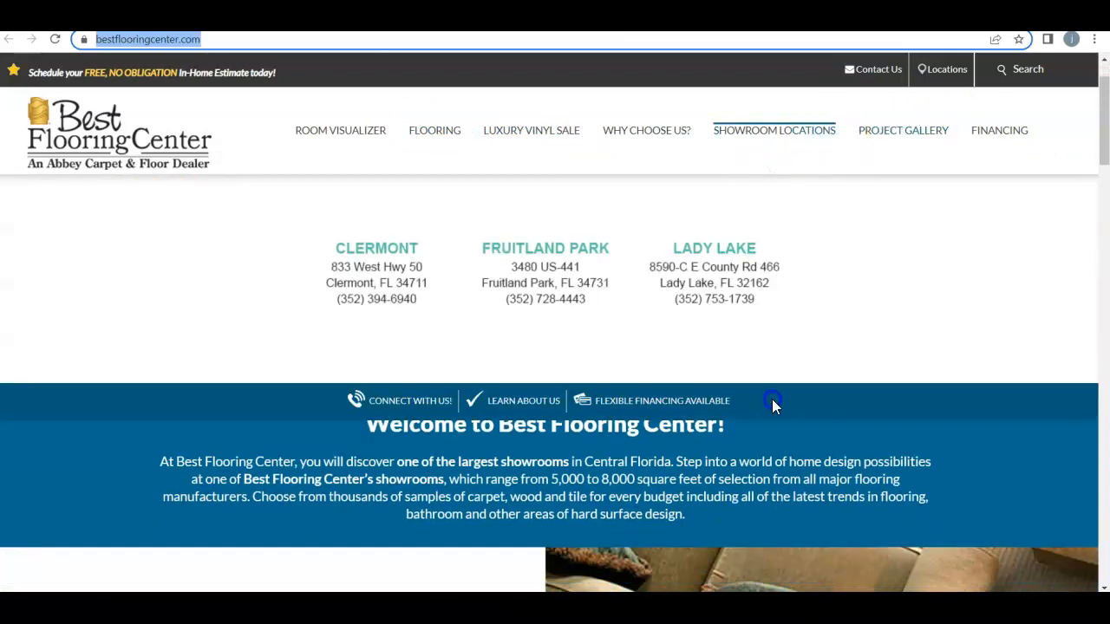
pyautogui.scroll(-3)
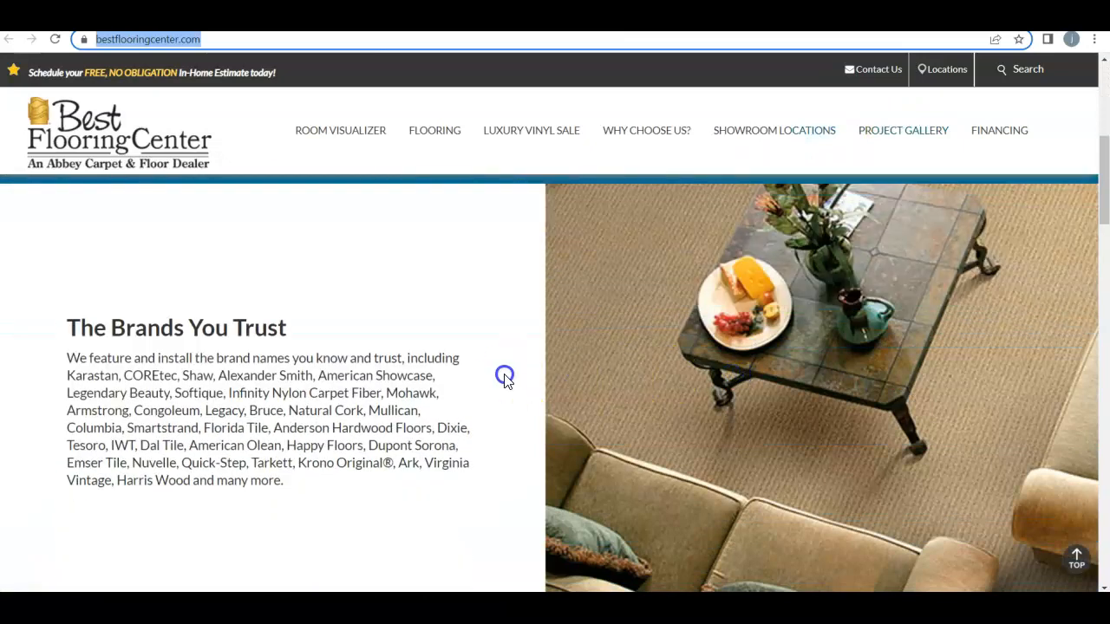
pyautogui.scroll(-3)
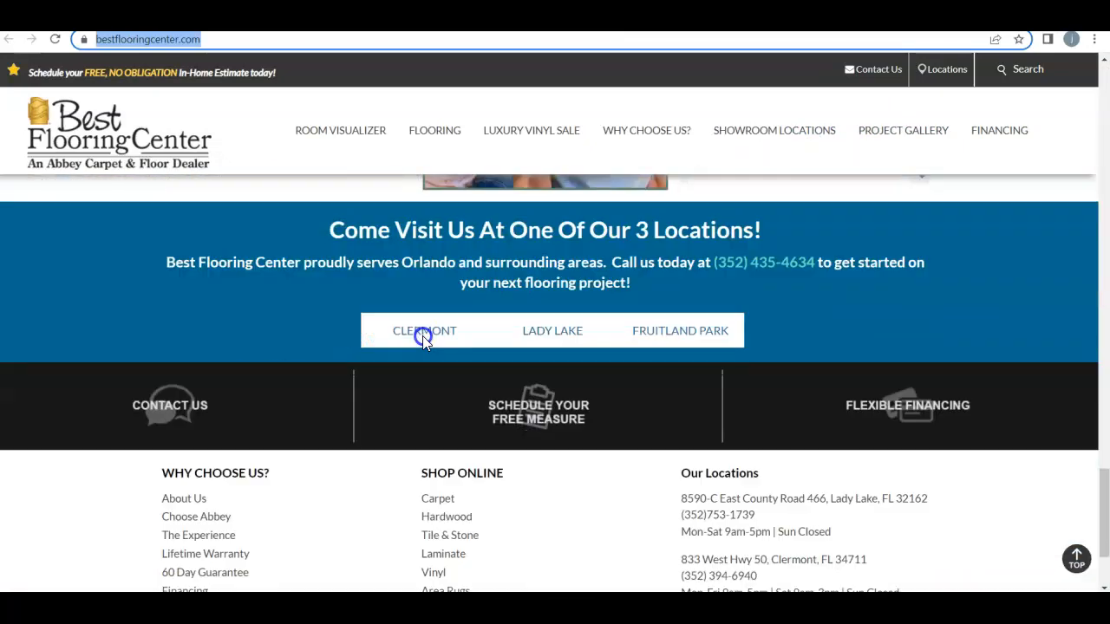
pyautogui.scroll(-3)
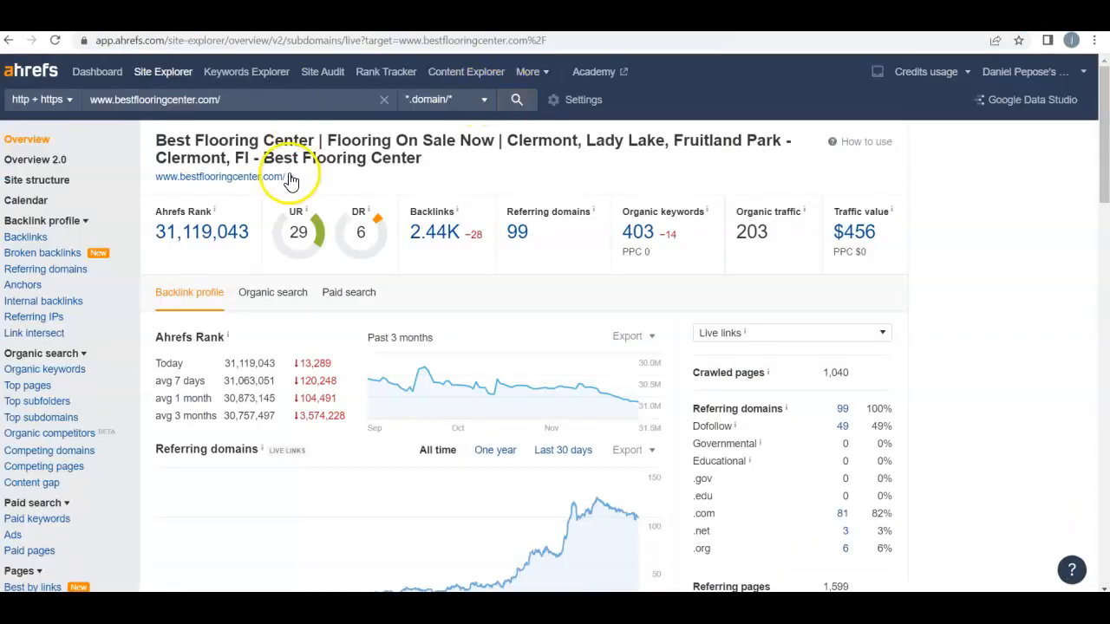
pyautogui.moveTo(258, 253)
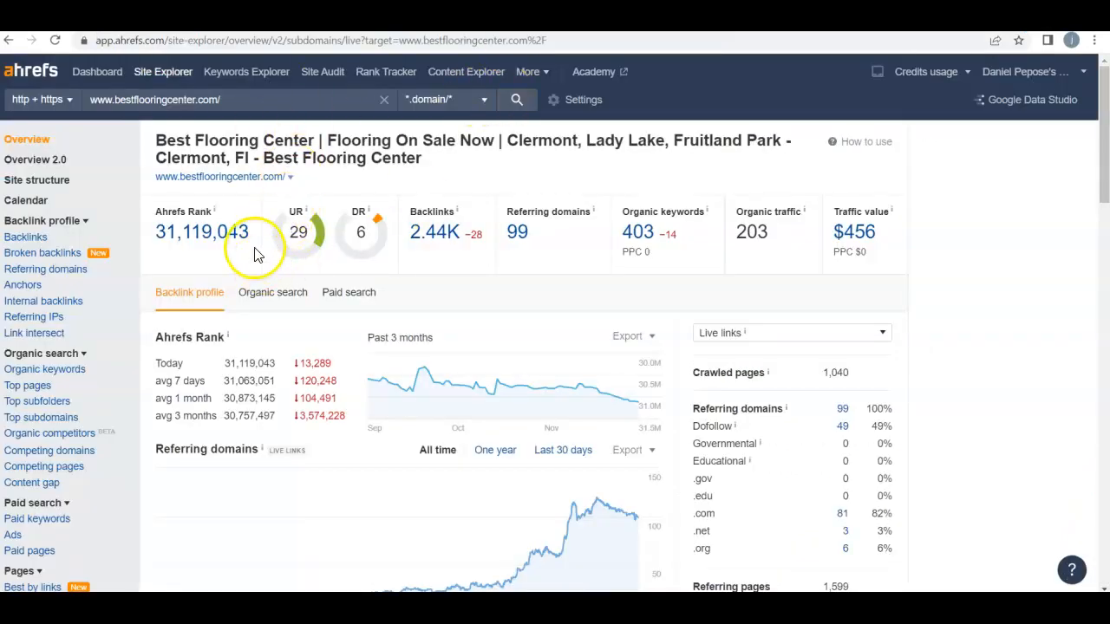
pyautogui.moveTo(298, 246)
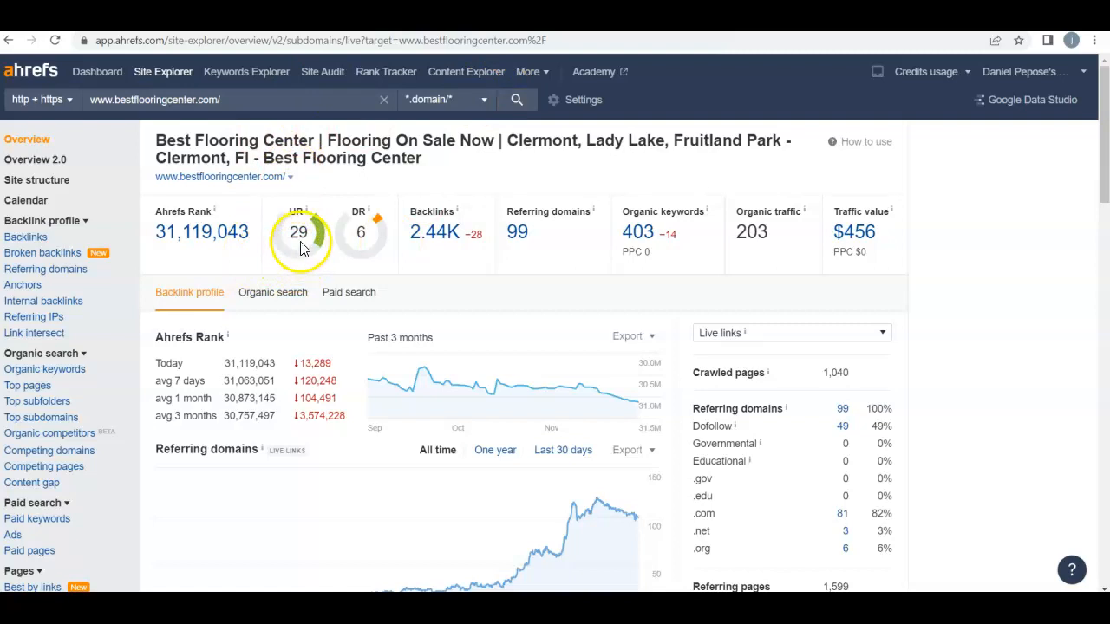
pyautogui.moveTo(302, 241)
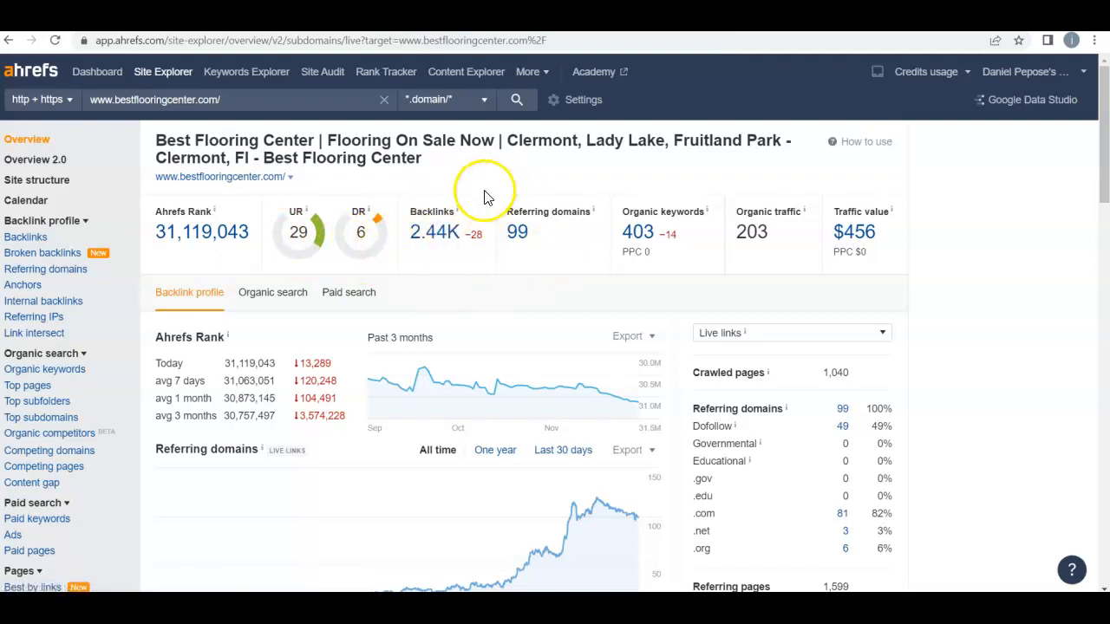
pyautogui.moveTo(425, 260)
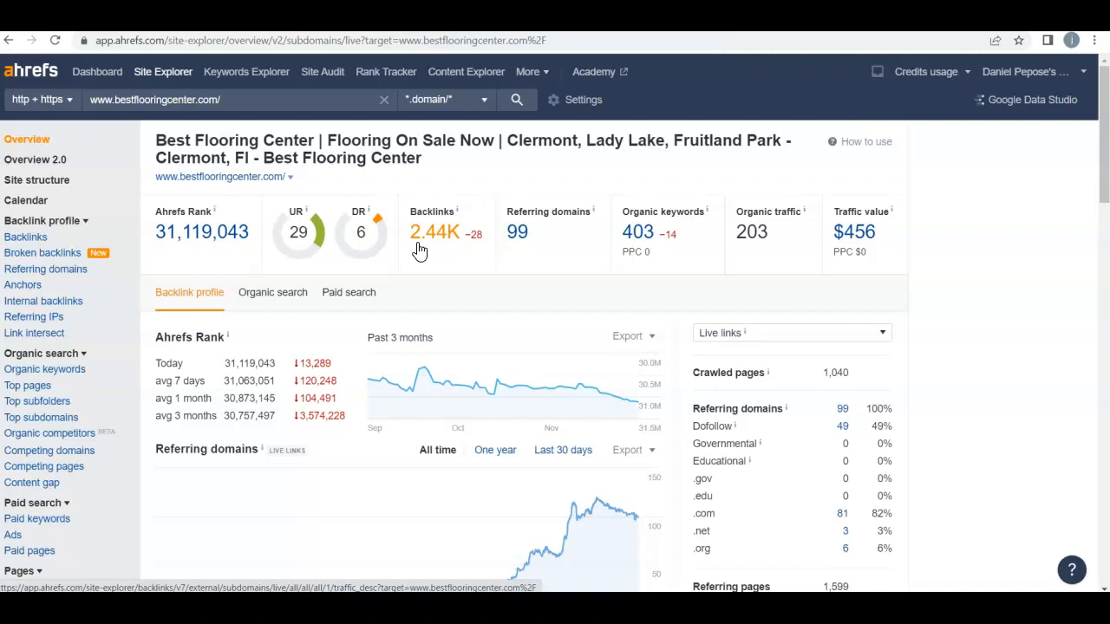
pyautogui.moveTo(639, 200)
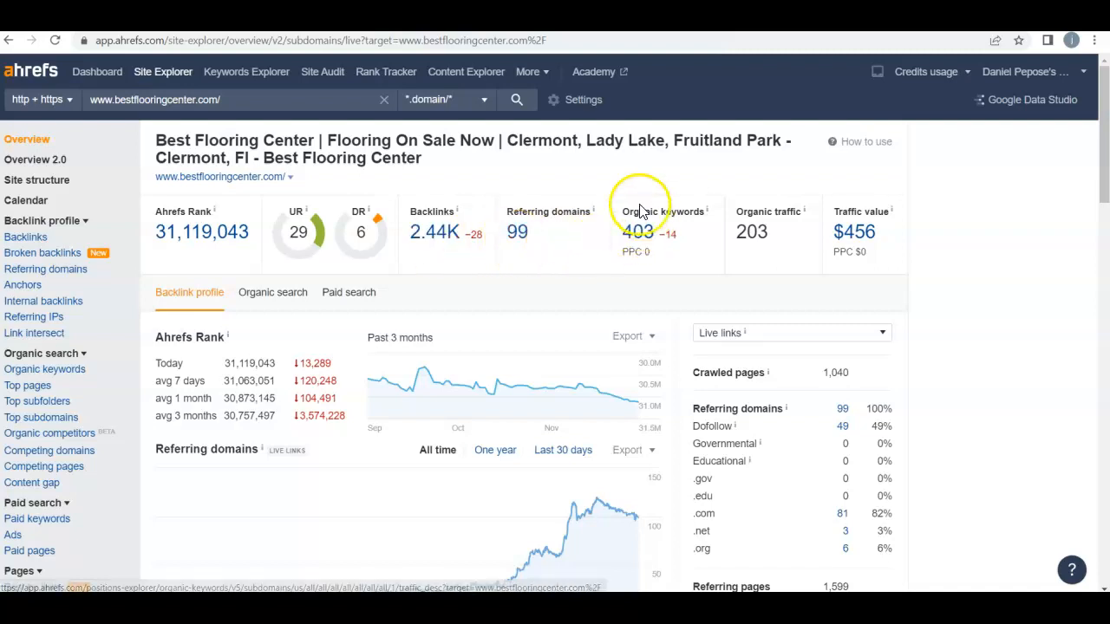
pyautogui.moveTo(655, 201)
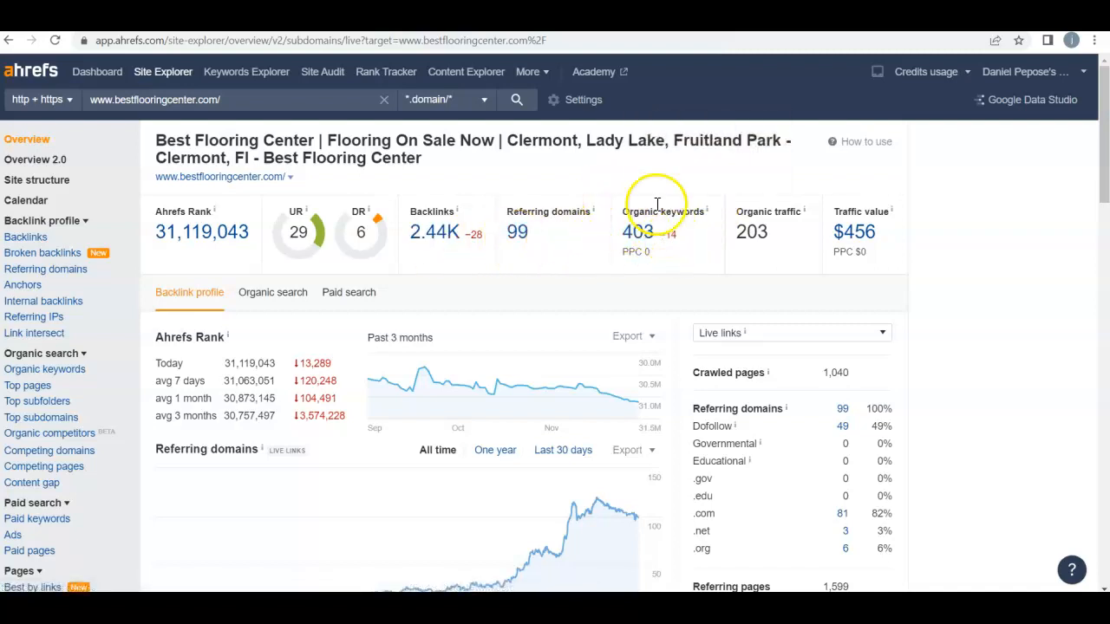
# - Open the full organic keywords report from the 403 keyword count on bestflooringcenter.com's overview
pyautogui.click(664, 233)
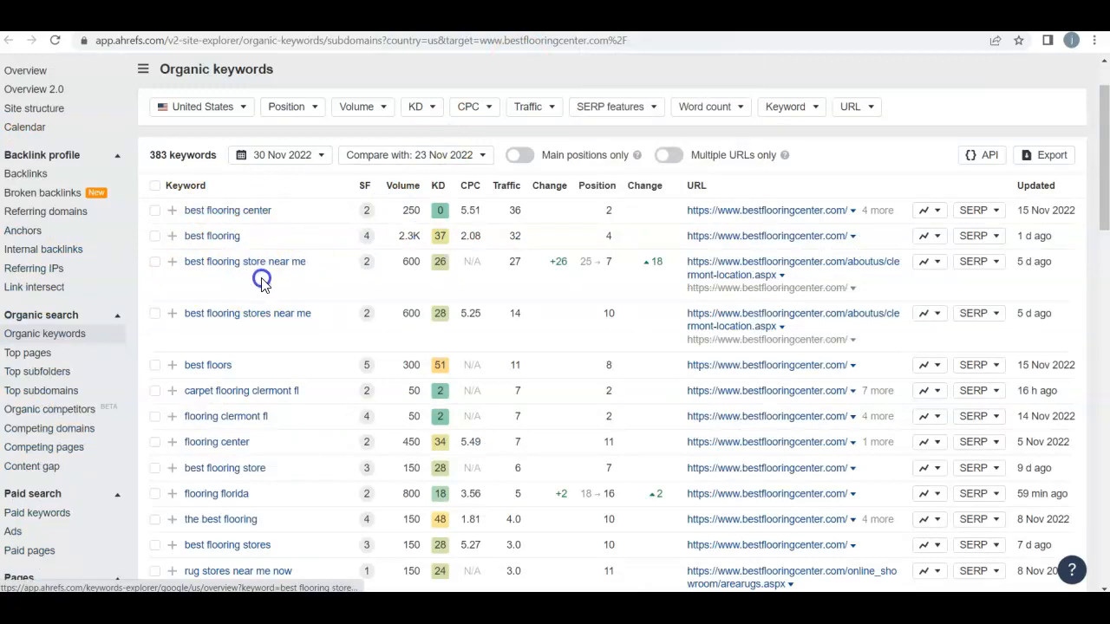
pyautogui.scroll(-3)
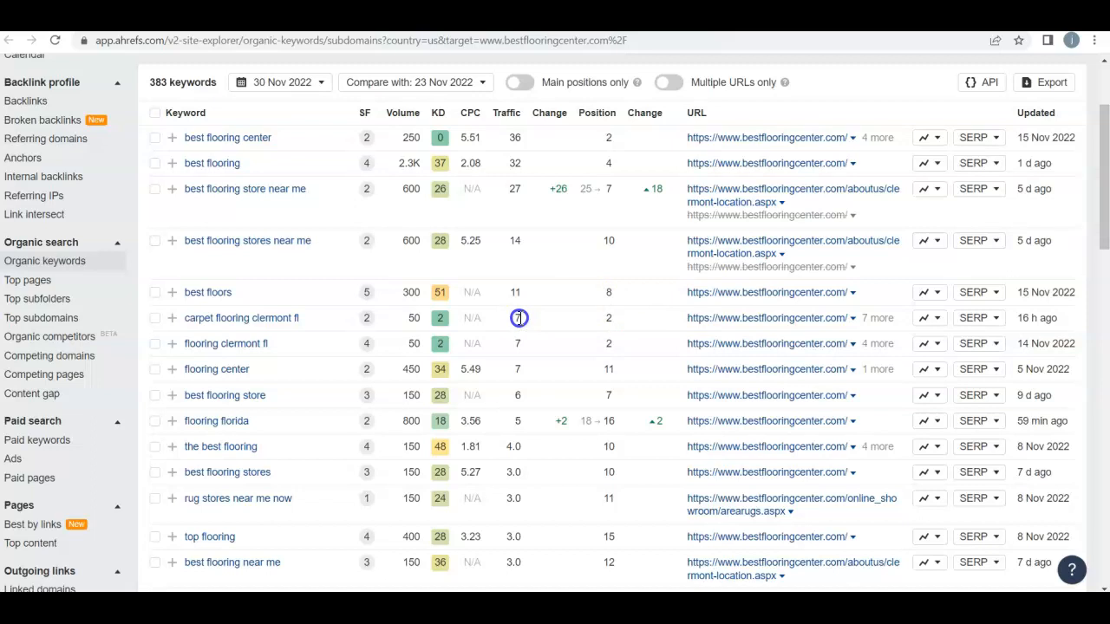
pyautogui.moveTo(521, 347)
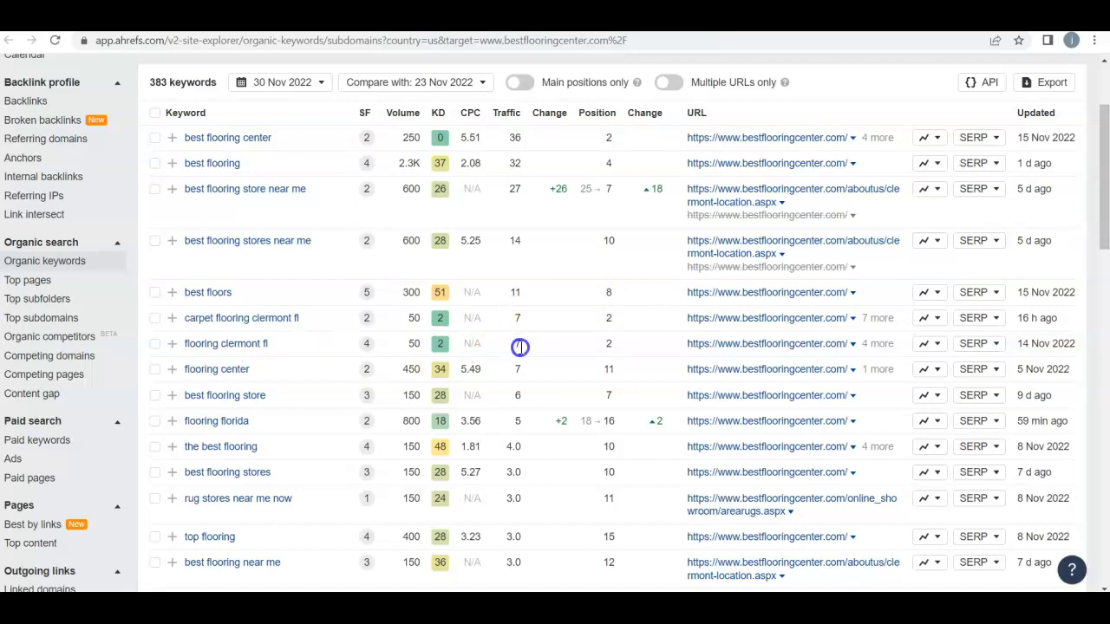
pyautogui.moveTo(215, 368)
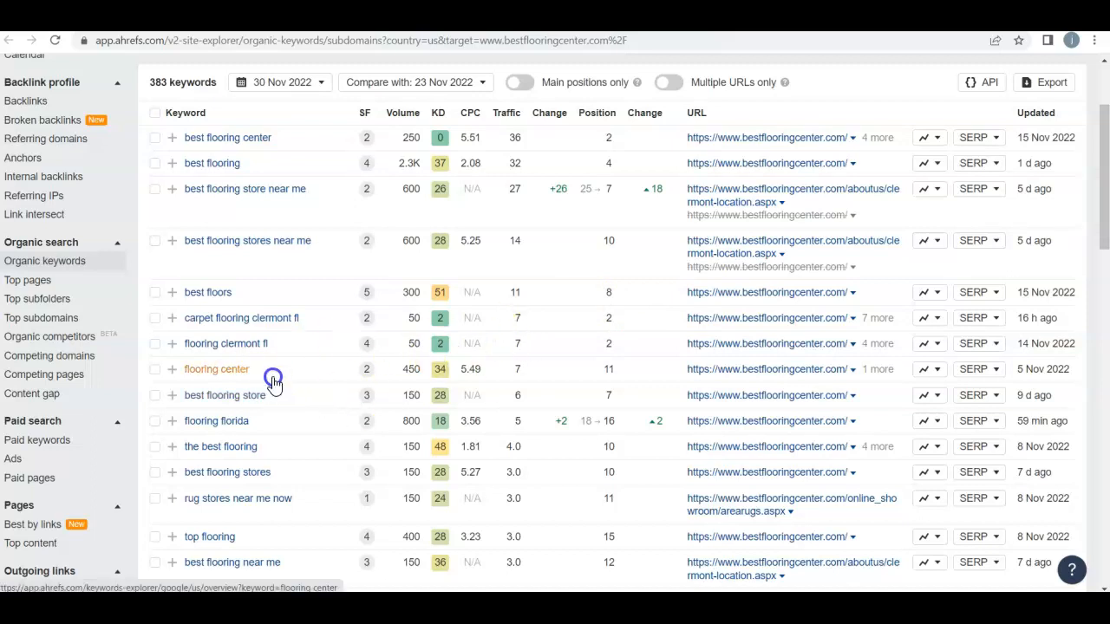
pyautogui.scroll(-3)
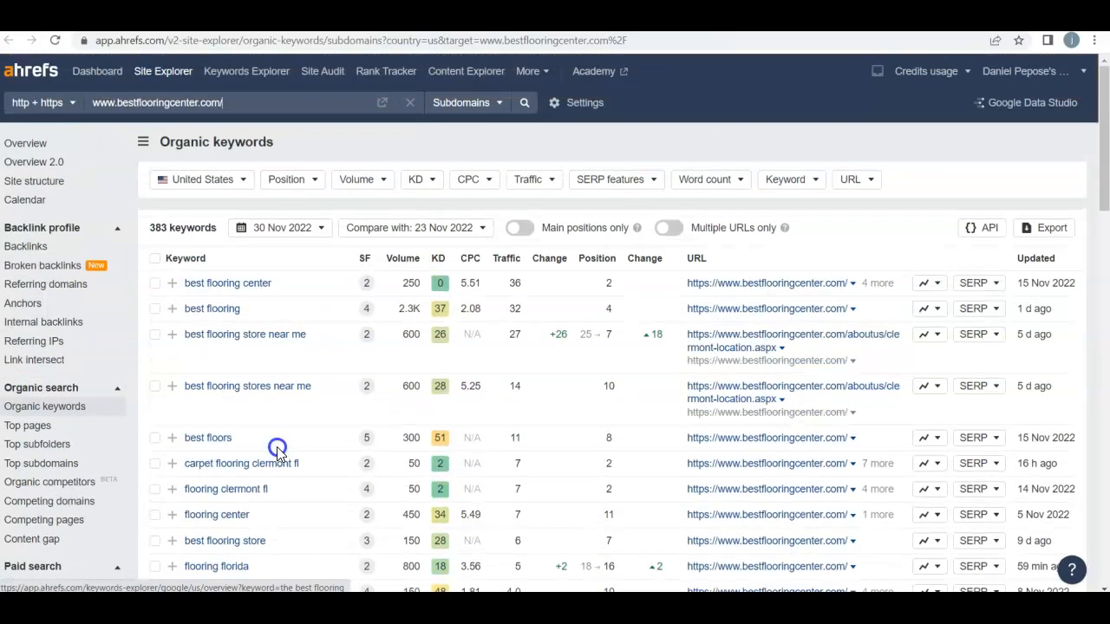
pyautogui.scroll(-3)
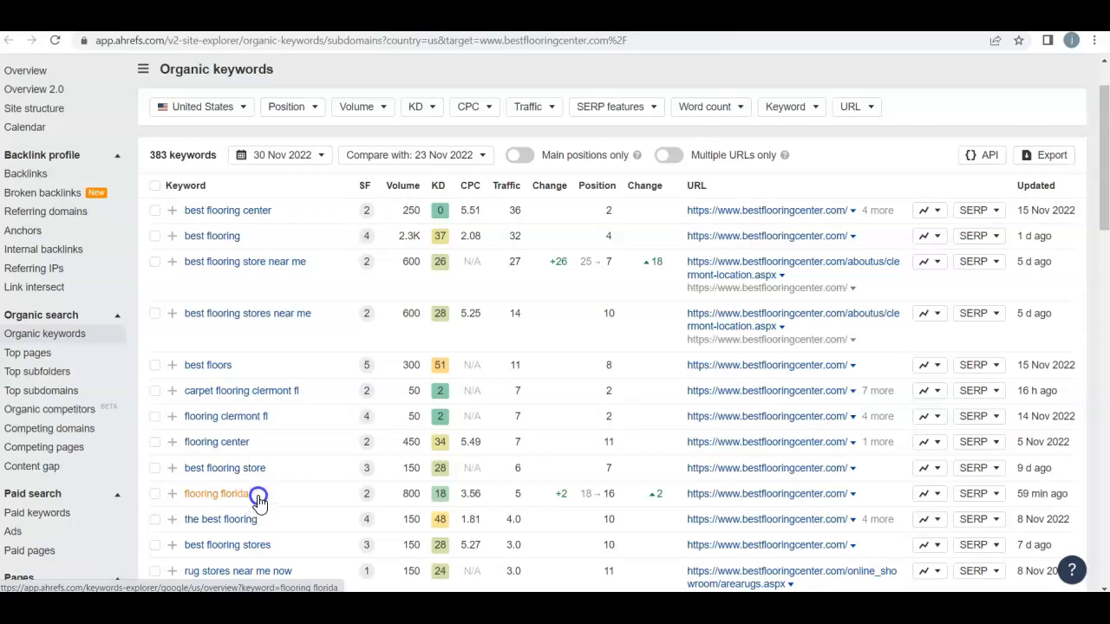
pyautogui.moveTo(366, 499)
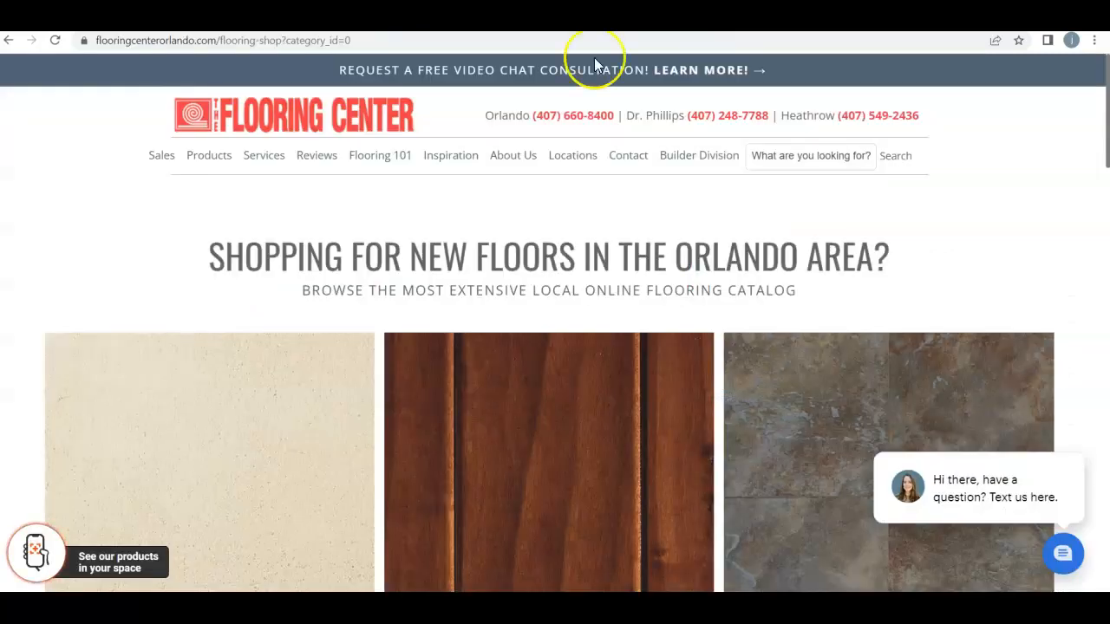
pyautogui.moveTo(604, 143)
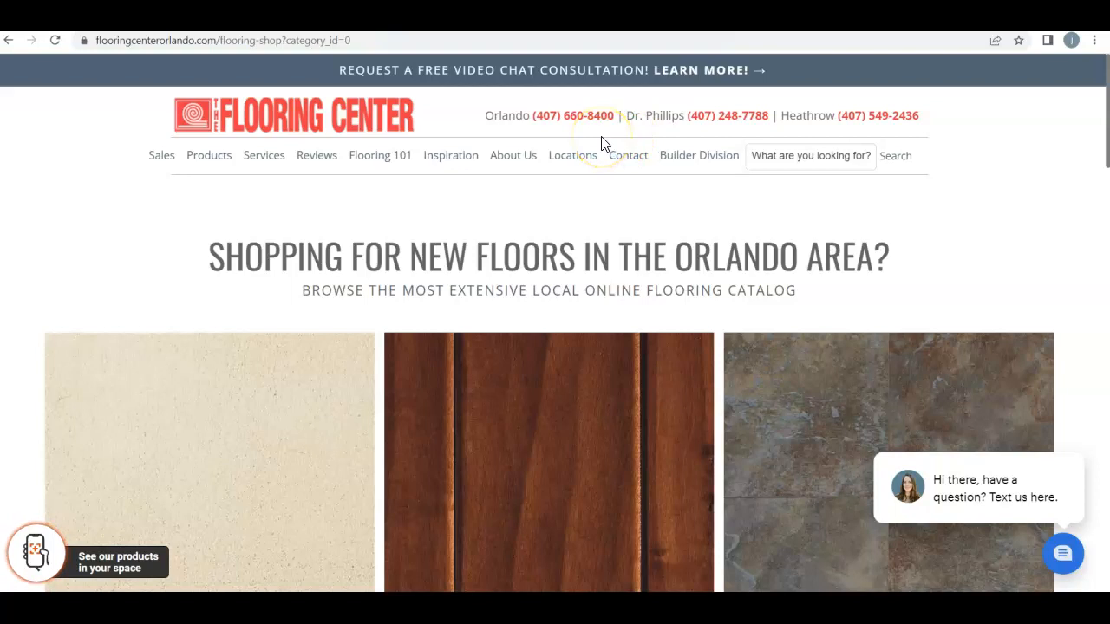
pyautogui.moveTo(603, 142)
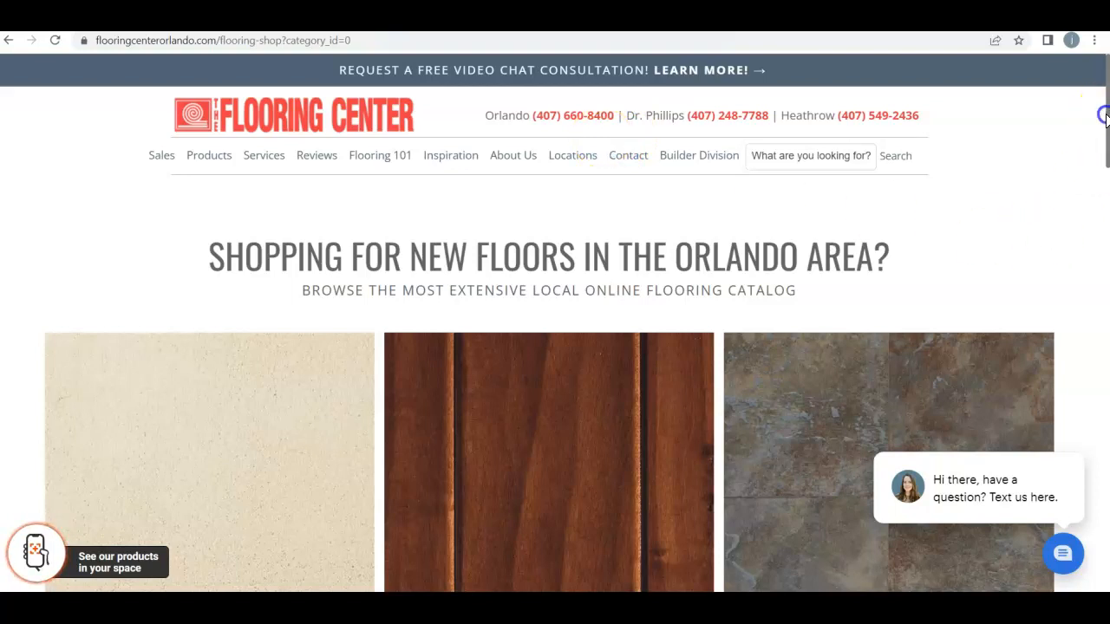
# - Scroll down the flooringcenterorlando.com shop catalogue page to its store locations footer
pyautogui.scroll(-3)
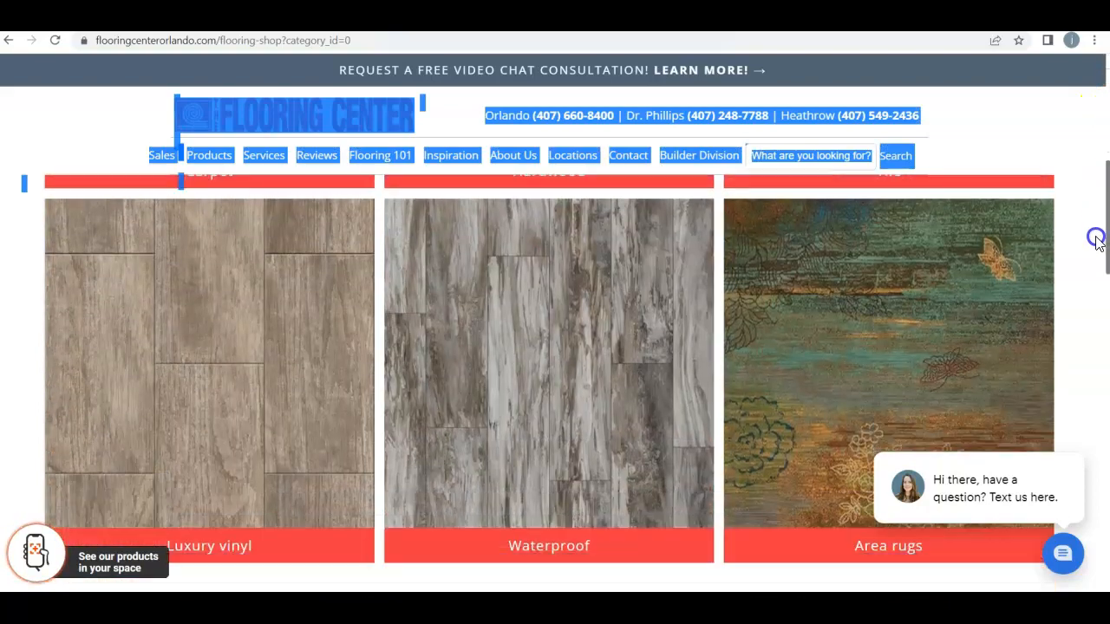
pyautogui.scroll(-3)
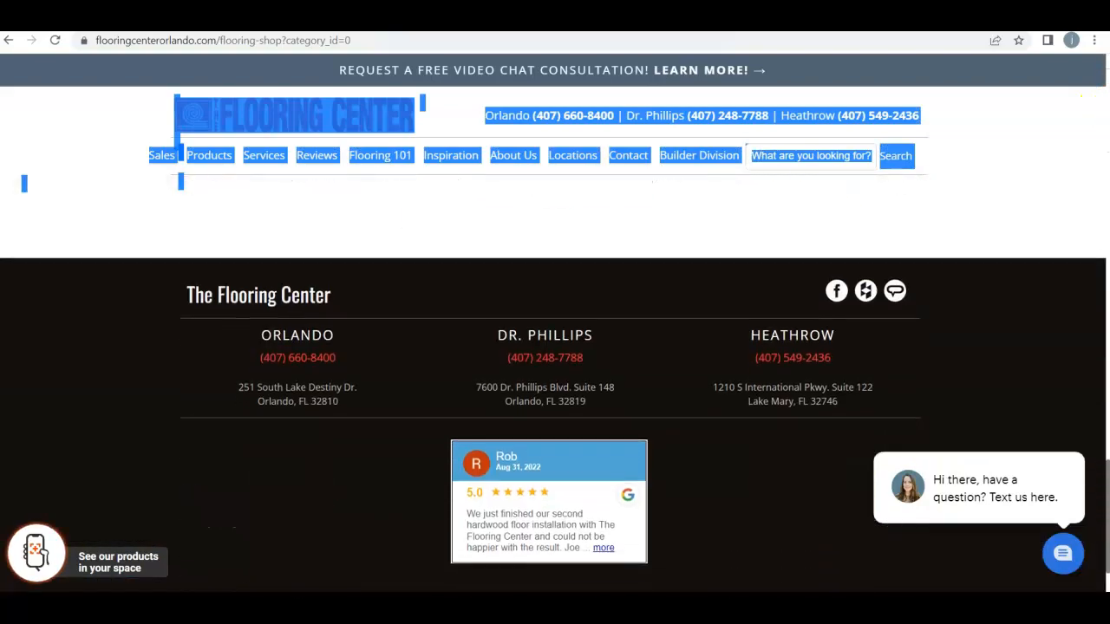
pyautogui.scroll(-3)
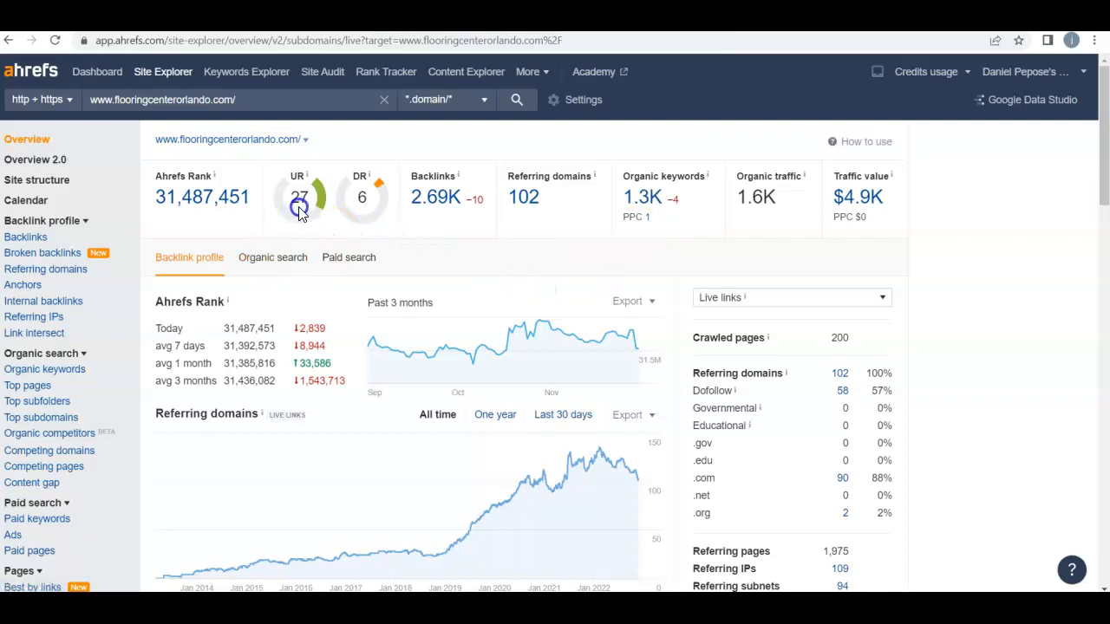
pyautogui.moveTo(373, 215)
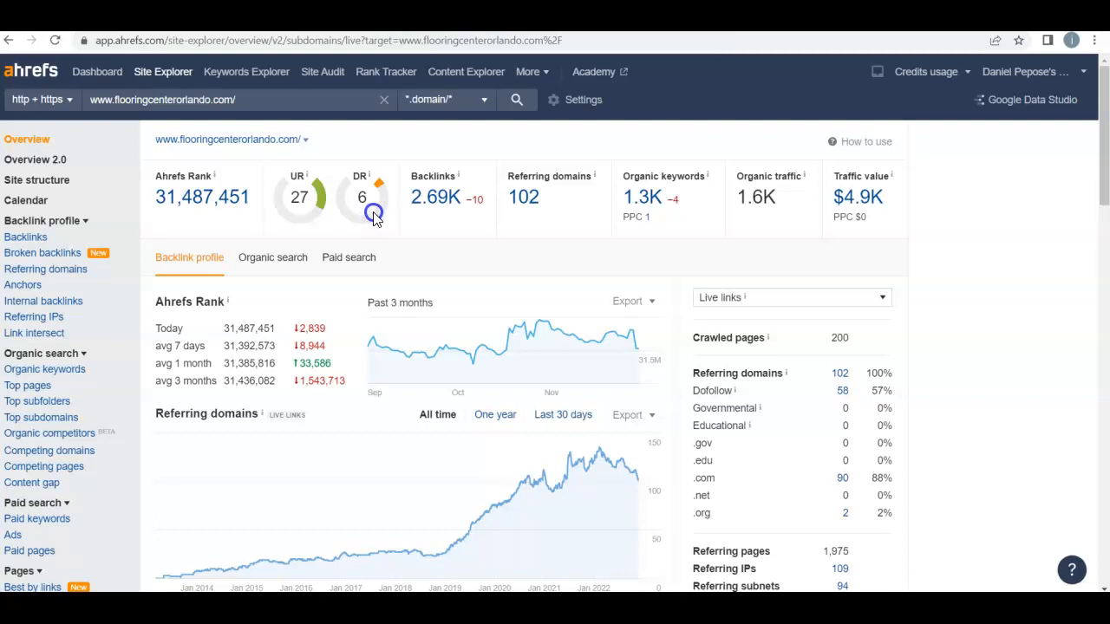
pyautogui.moveTo(385, 233)
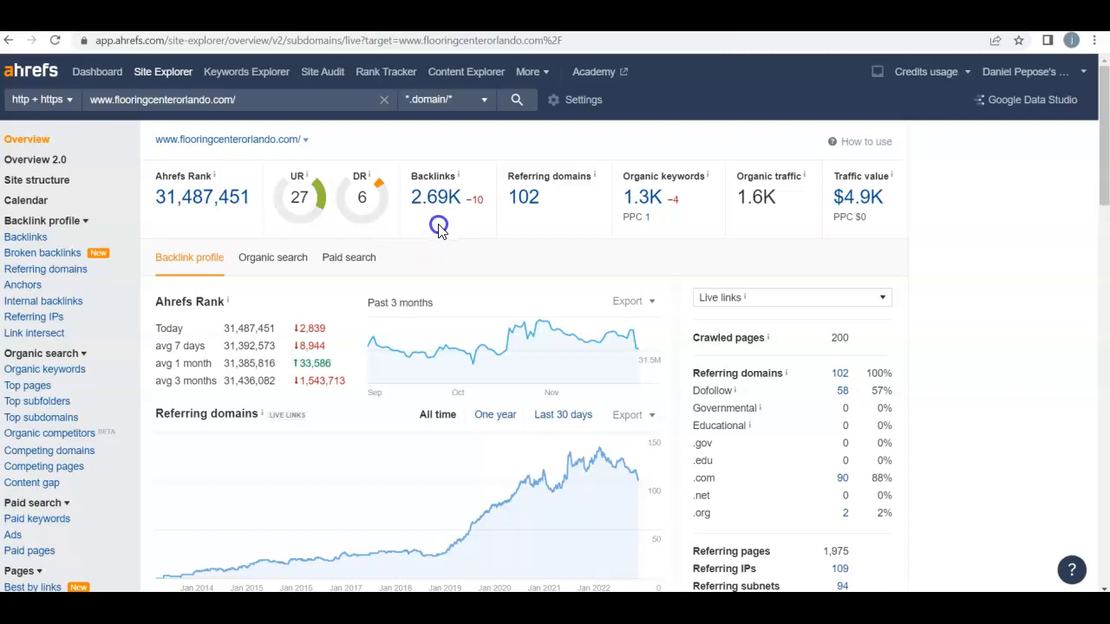
pyautogui.moveTo(680, 166)
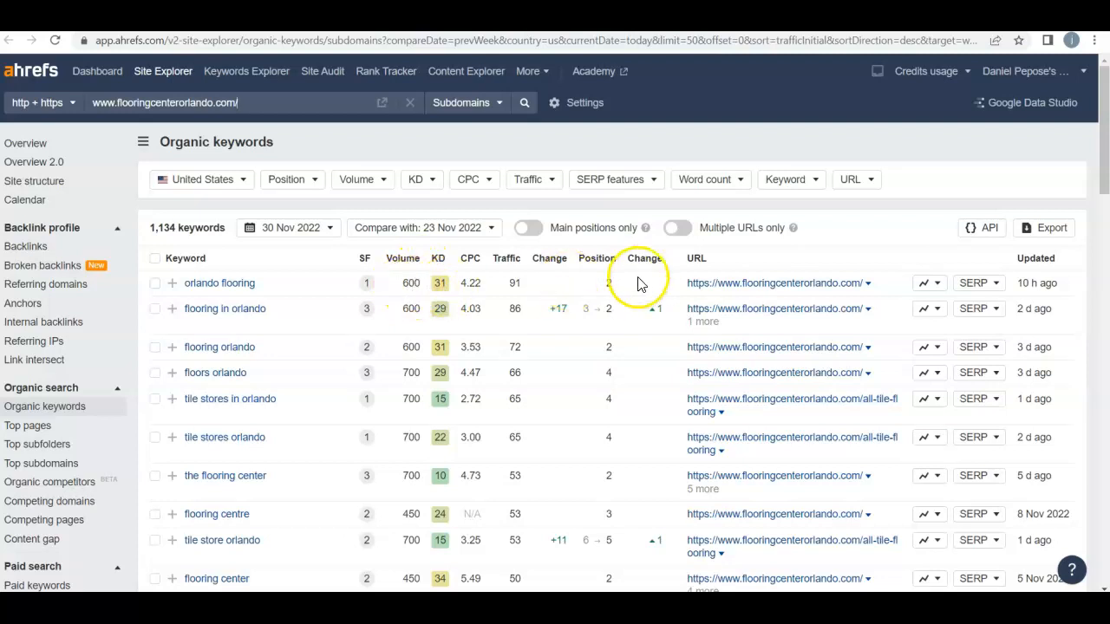
pyautogui.moveTo(628, 298)
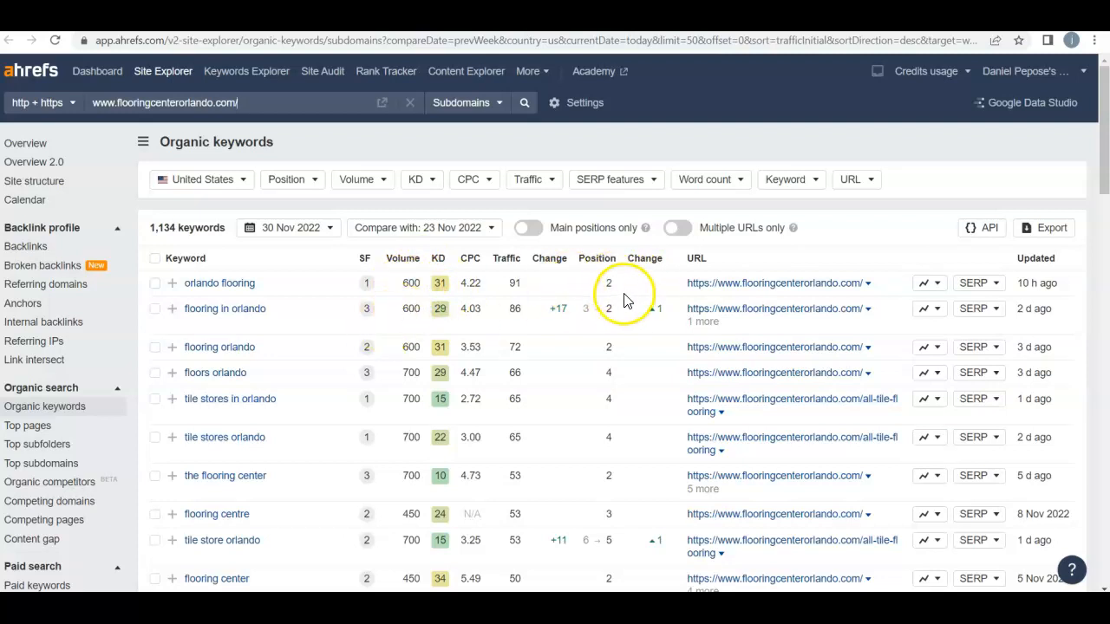
pyautogui.moveTo(260, 309)
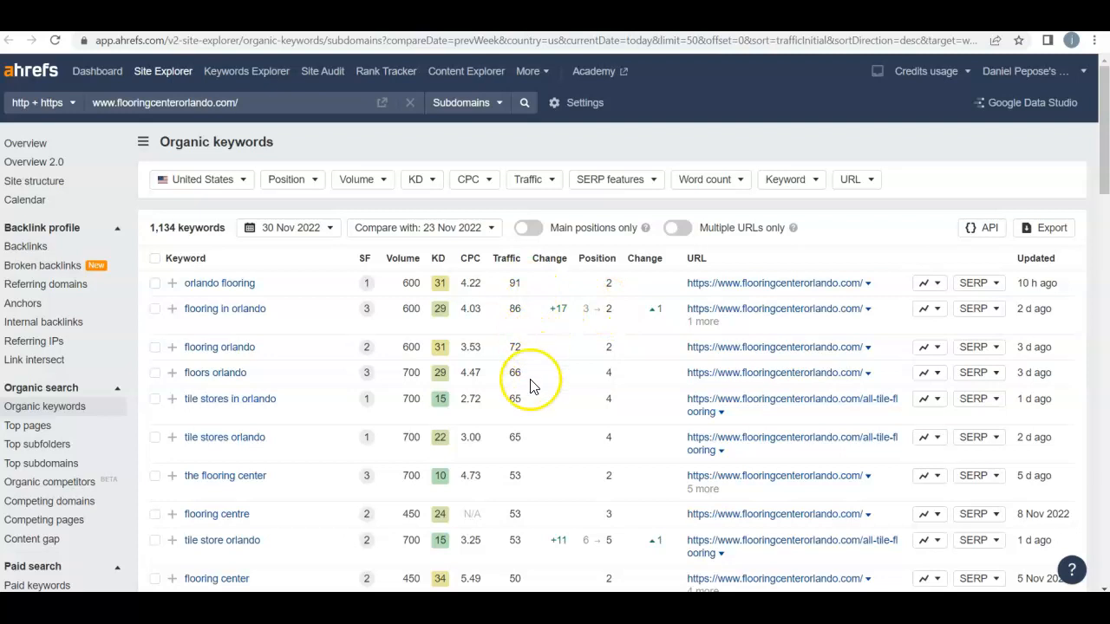
pyautogui.moveTo(524, 451)
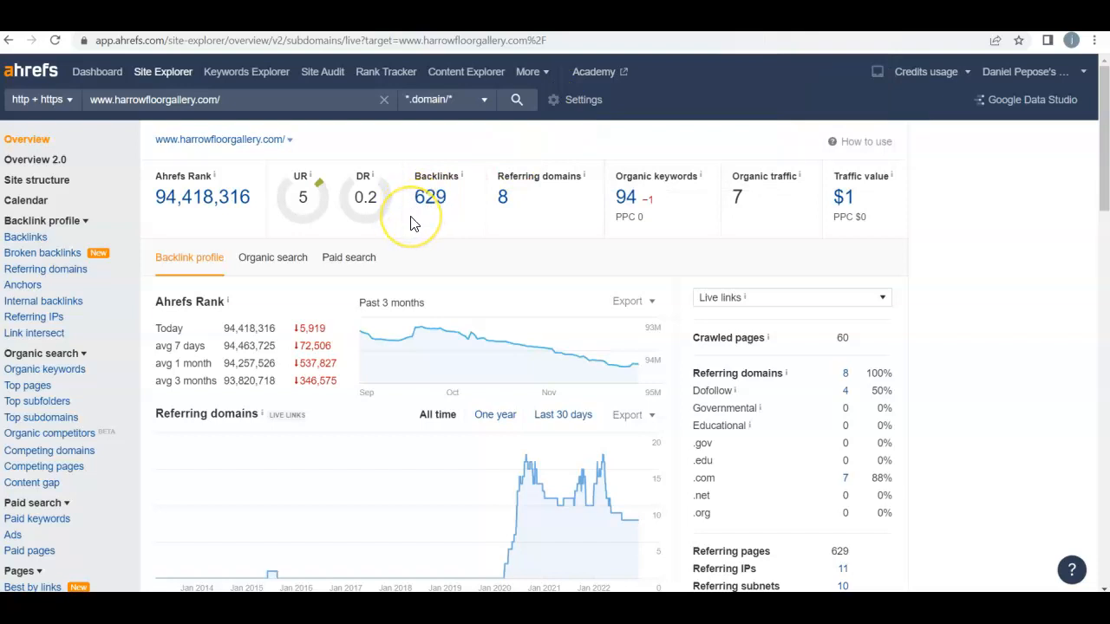
pyautogui.moveTo(412, 222)
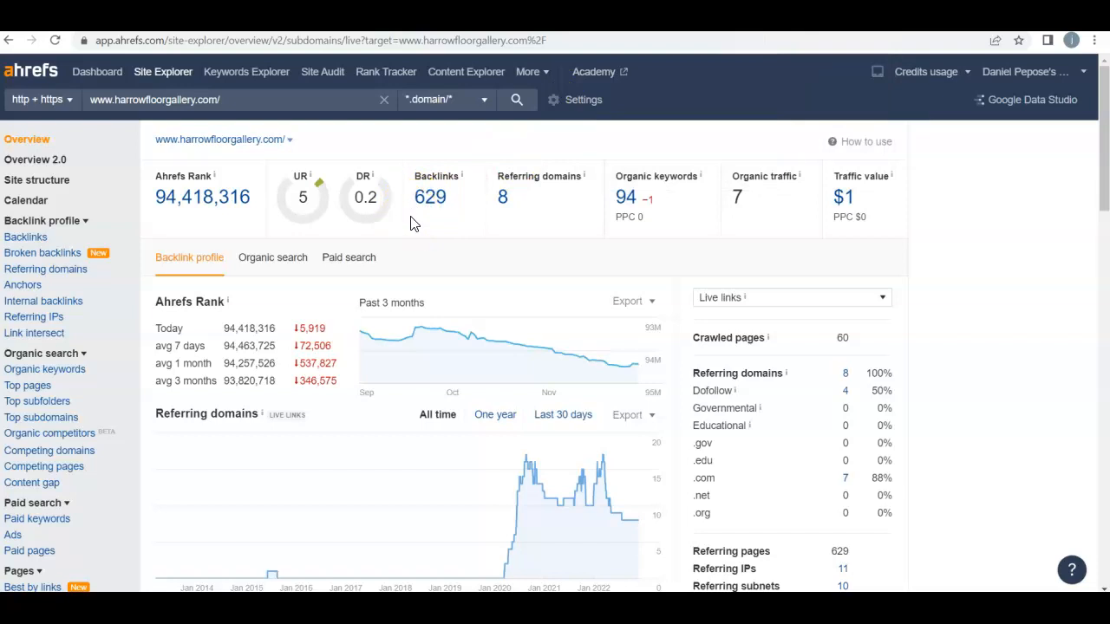